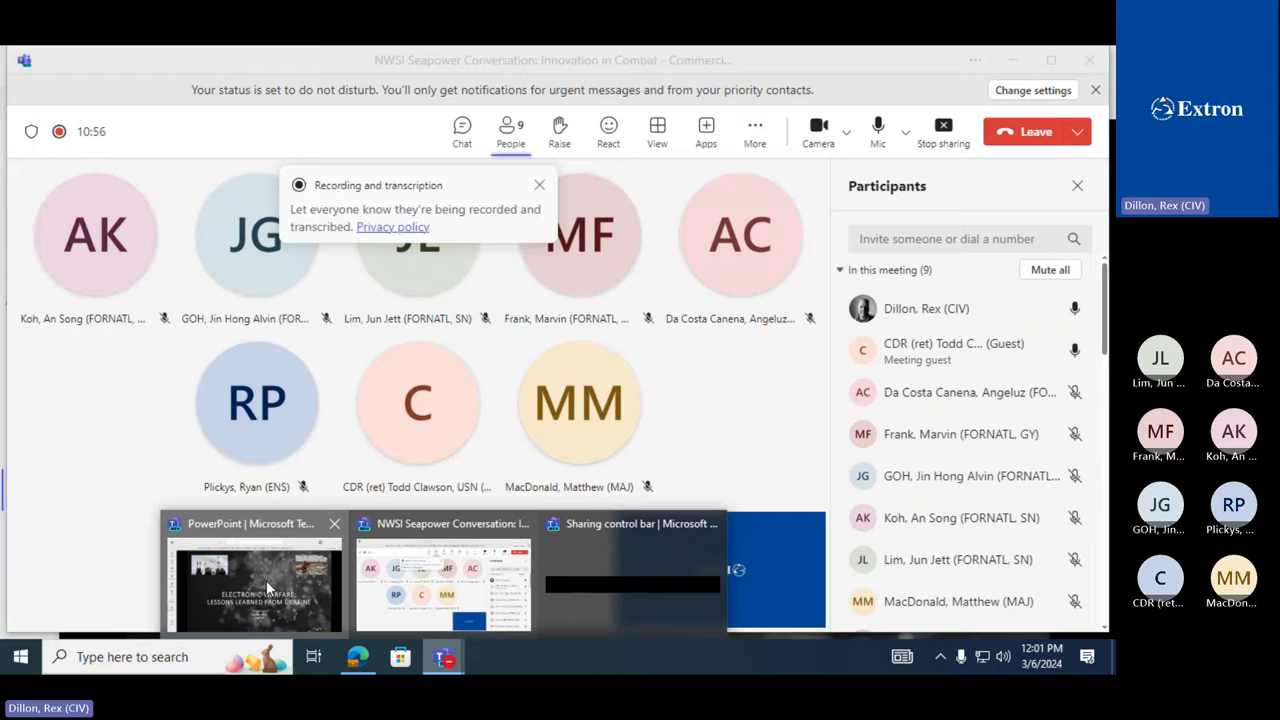
Step: Bring the shared PowerPoint deck to the front over the participant gallery
left_click(256, 584)
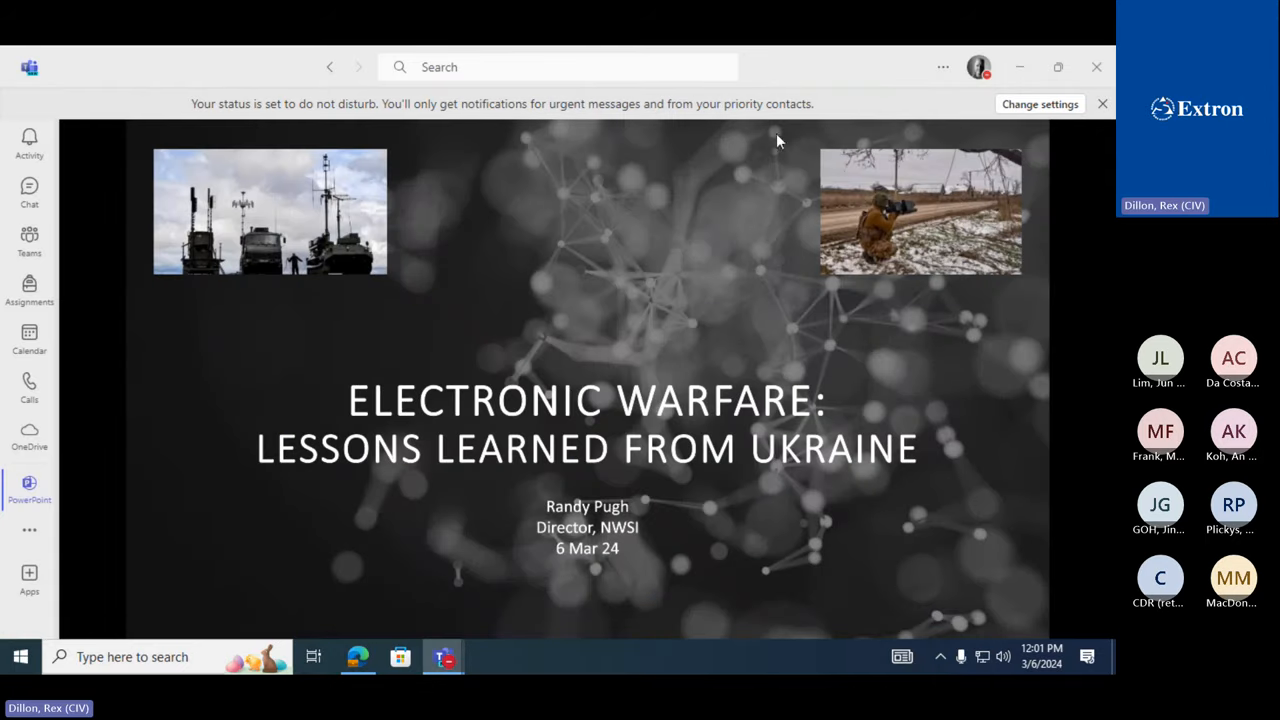
mouse_move(846, 492)
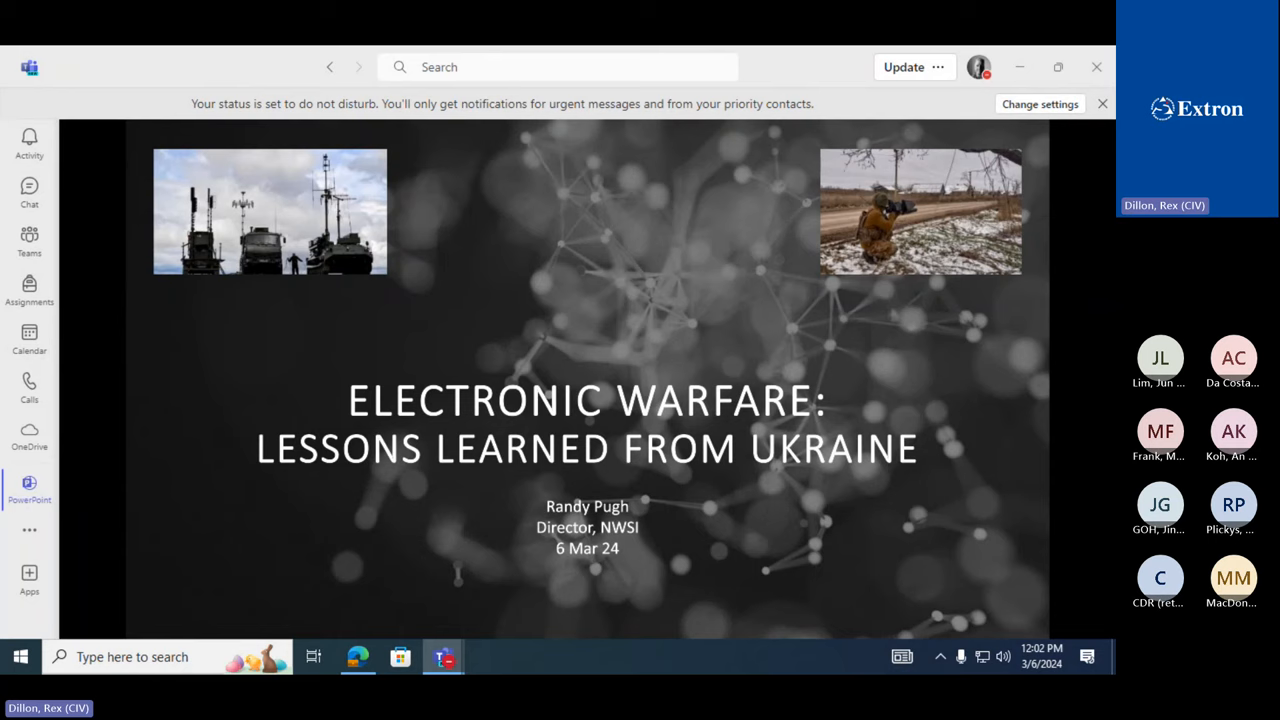
mouse_move(1000, 404)
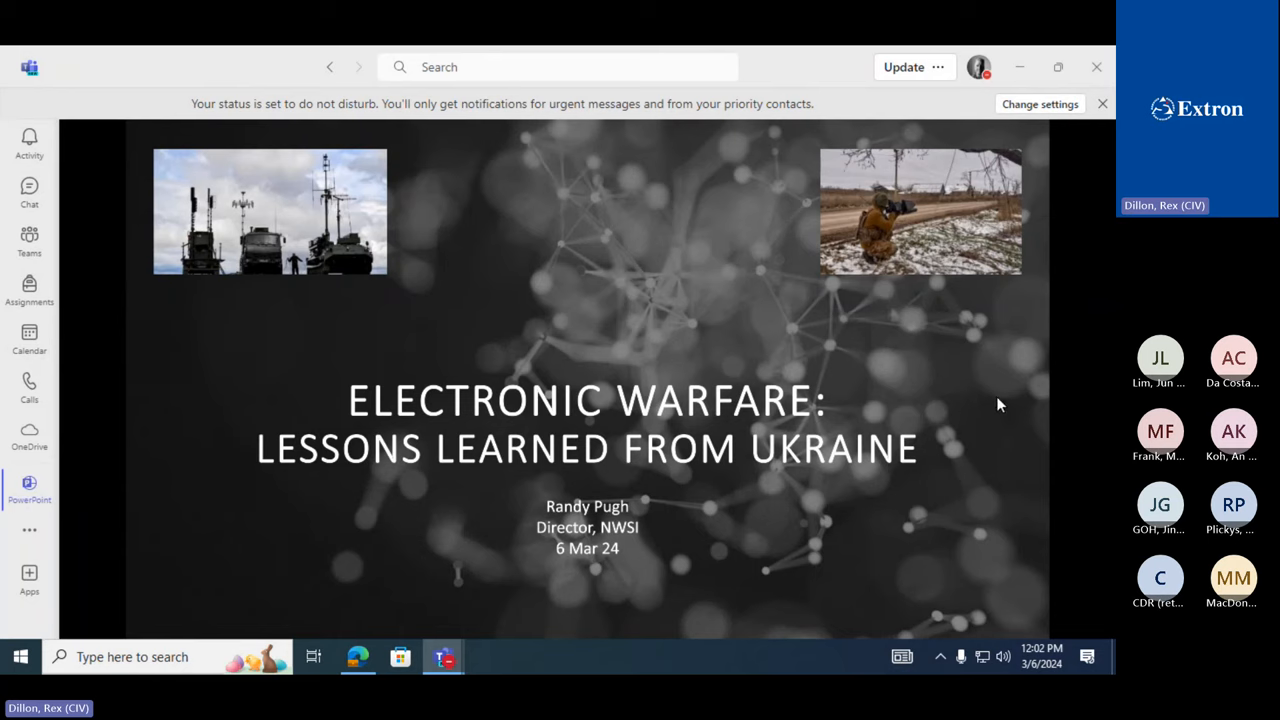
mouse_move(1012, 404)
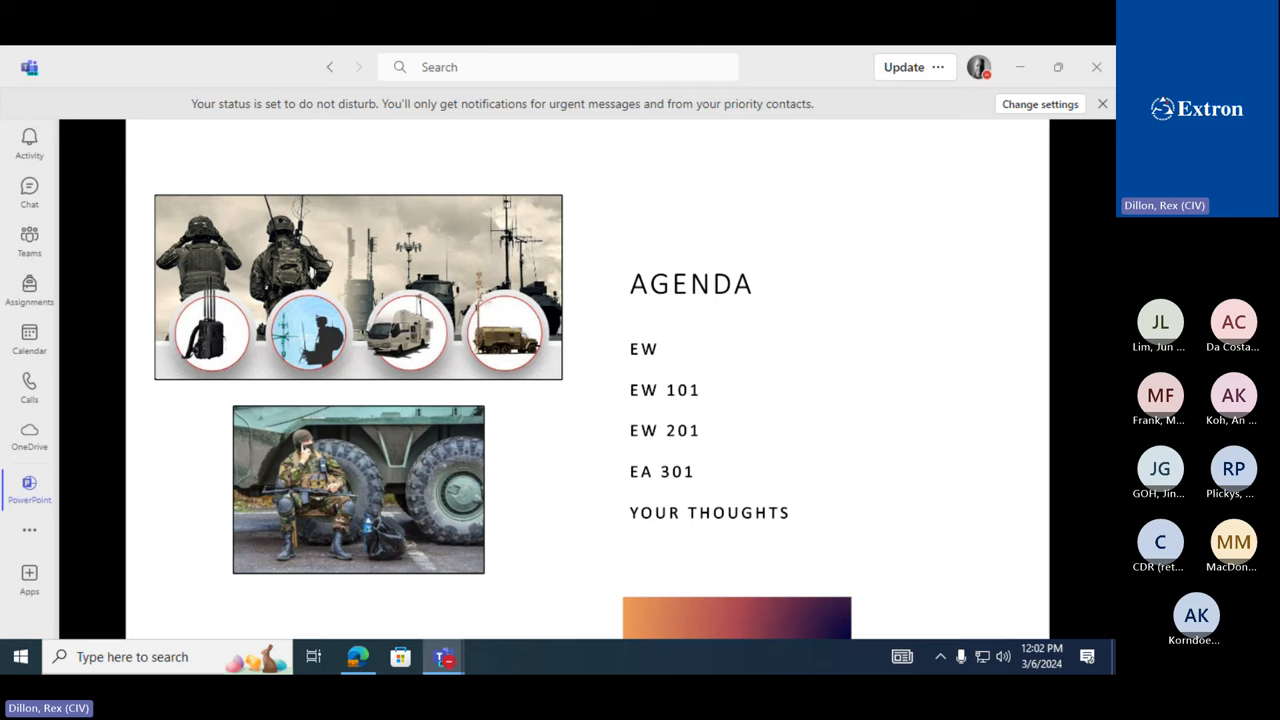
left_click(1102, 104)
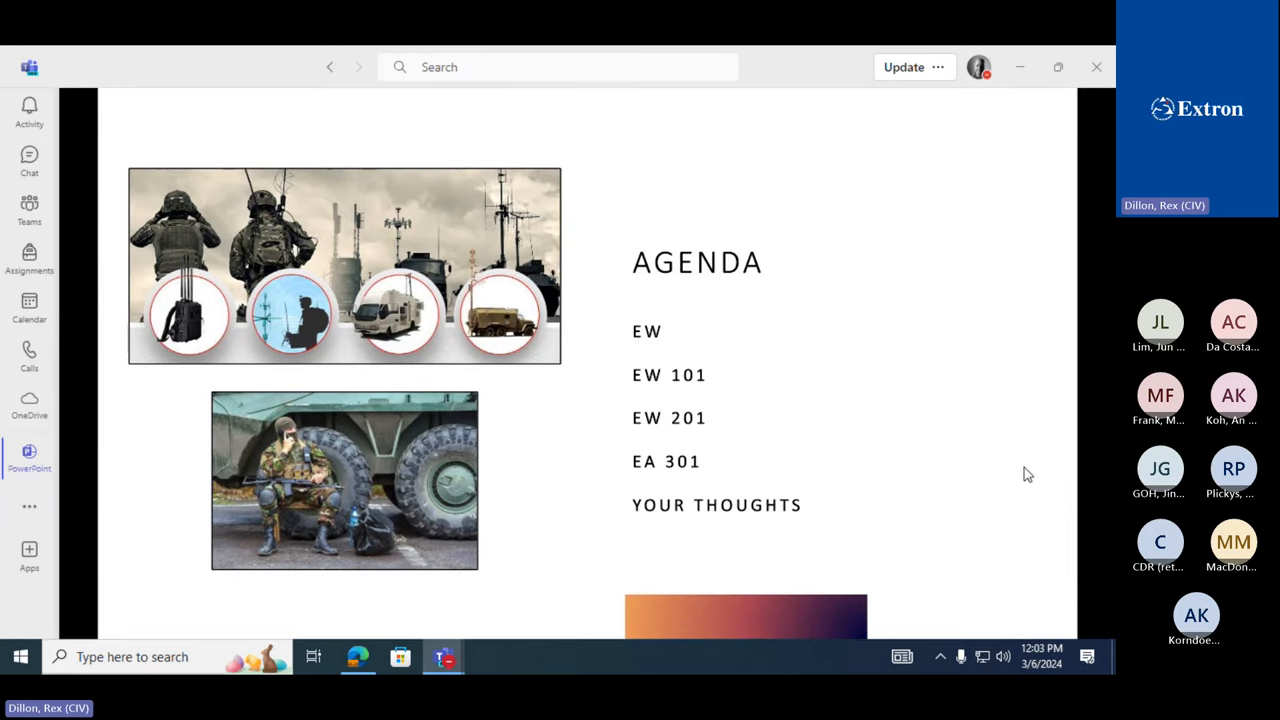
mouse_move(1024, 452)
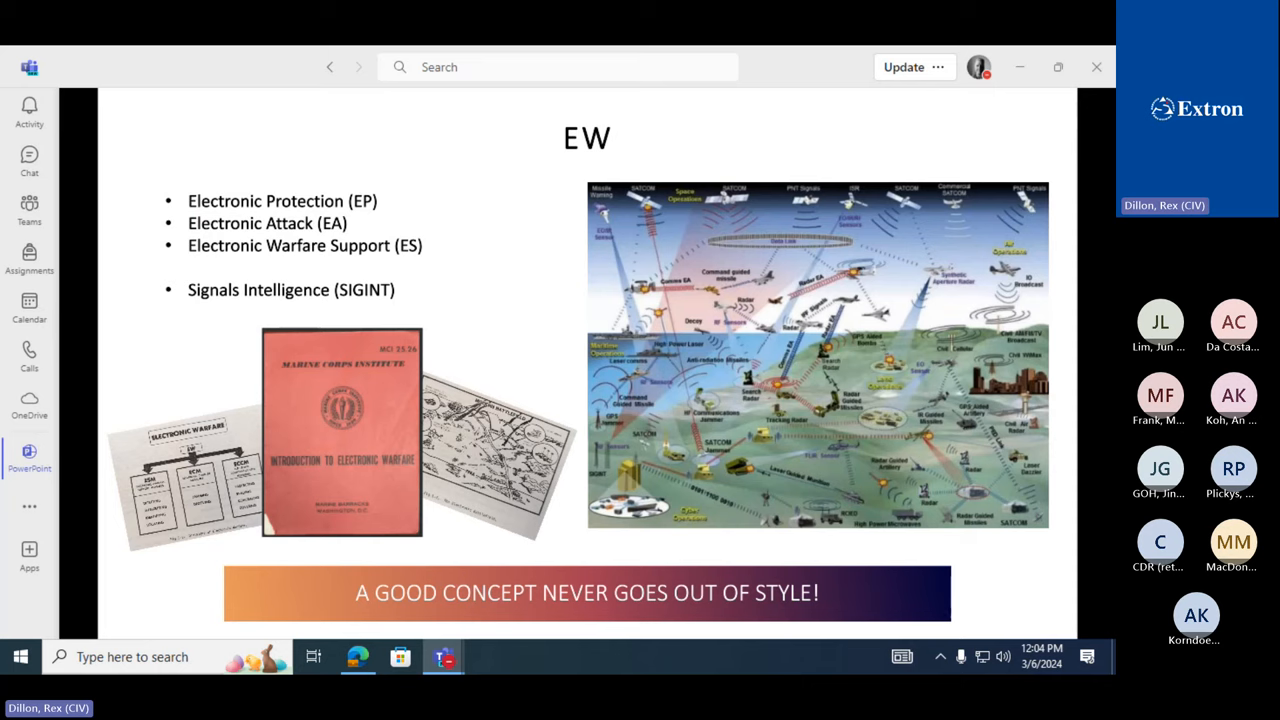
mouse_move(1088, 572)
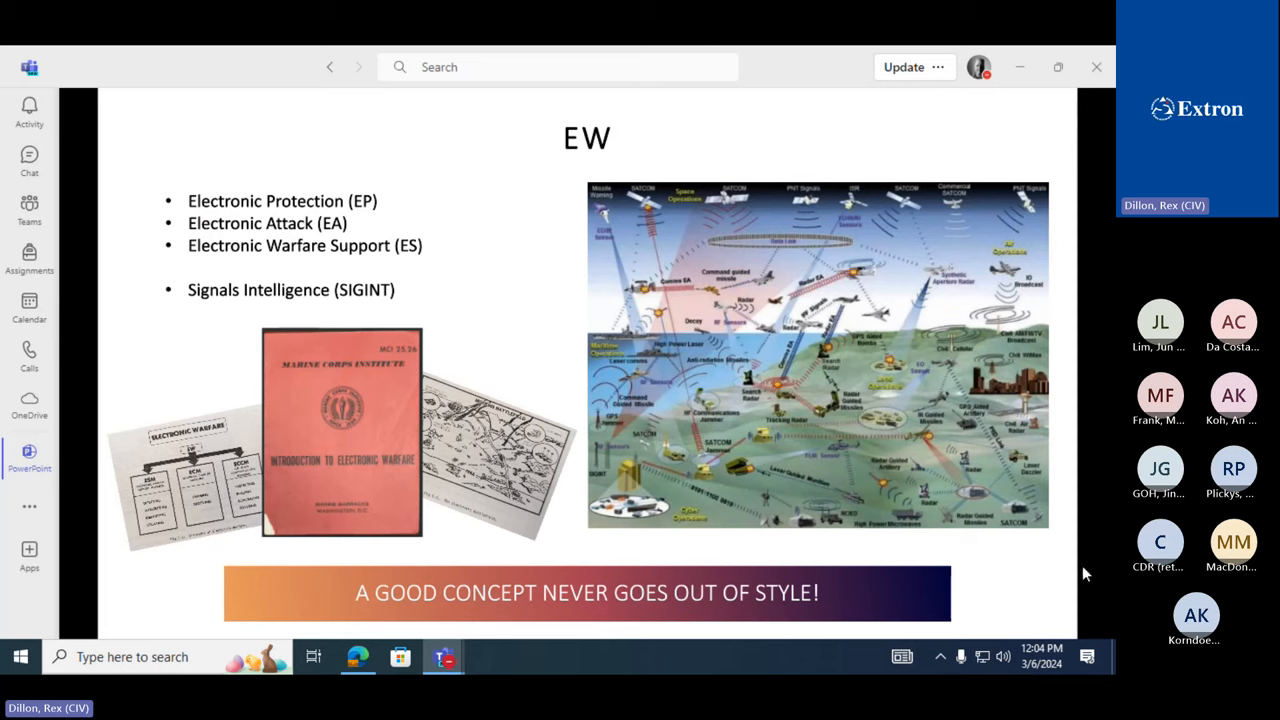
mouse_move(1072, 572)
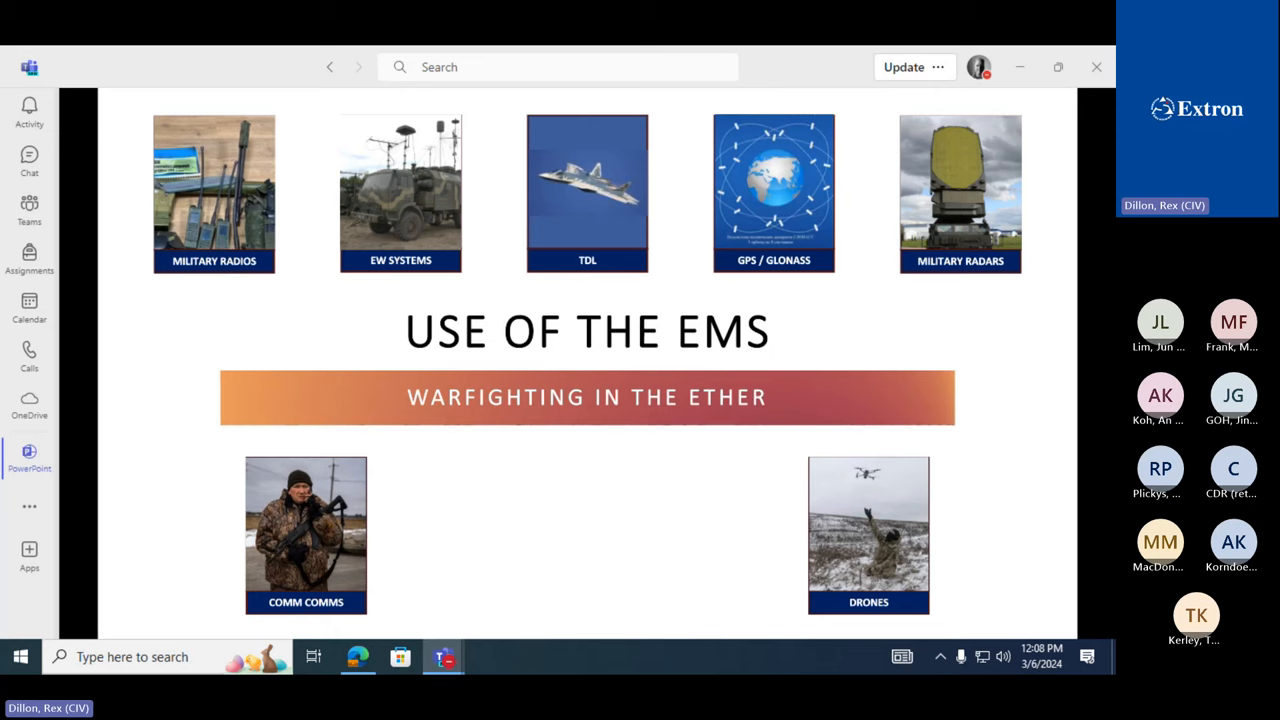
mouse_move(1070, 572)
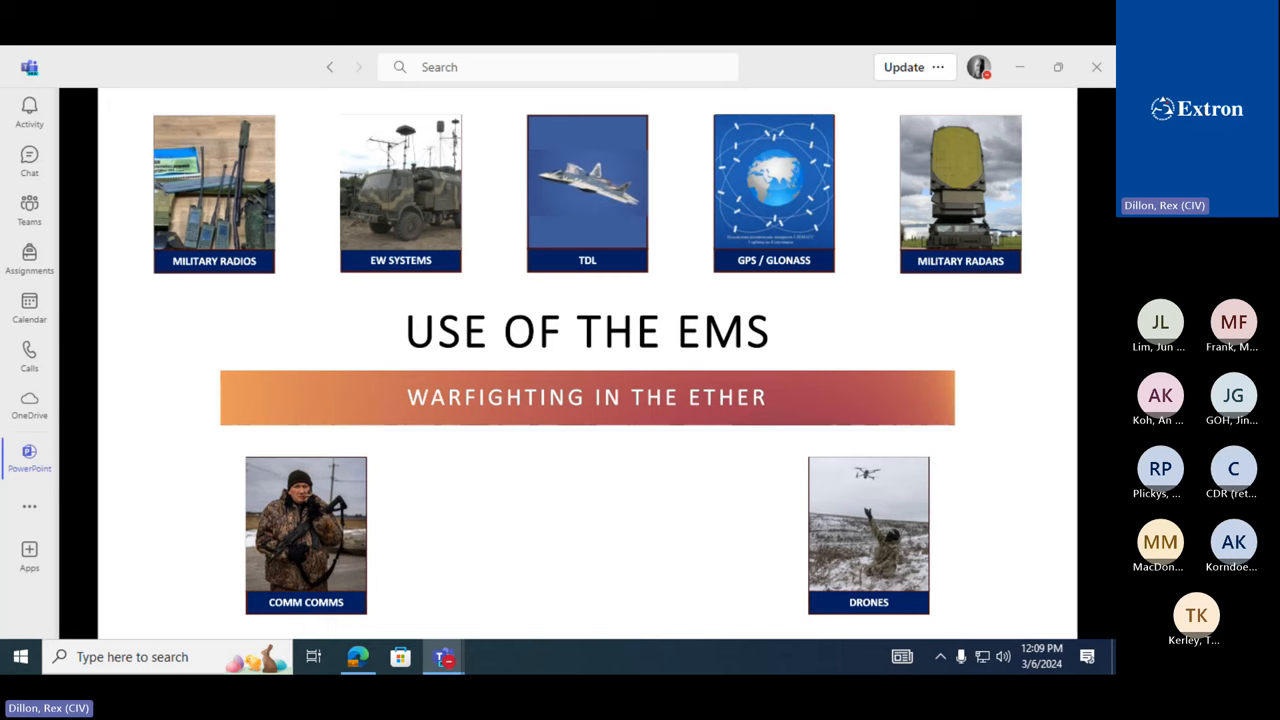
mouse_move(1070, 572)
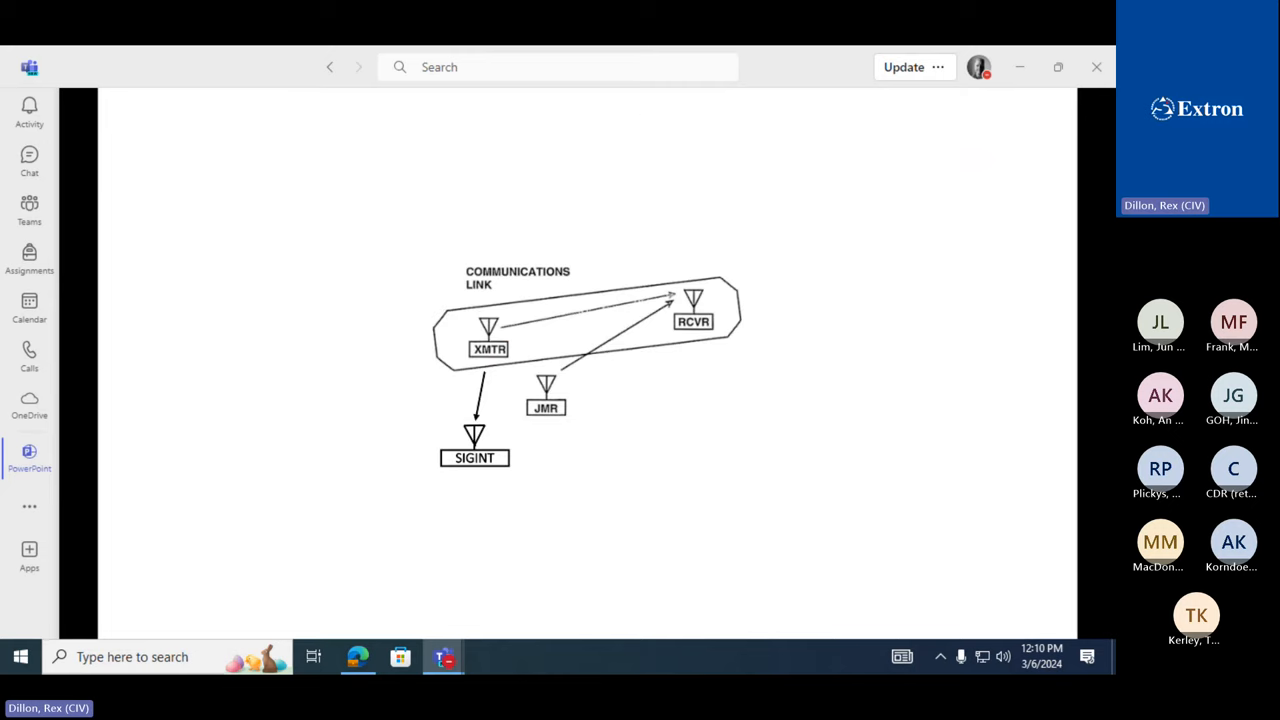
mouse_move(916, 592)
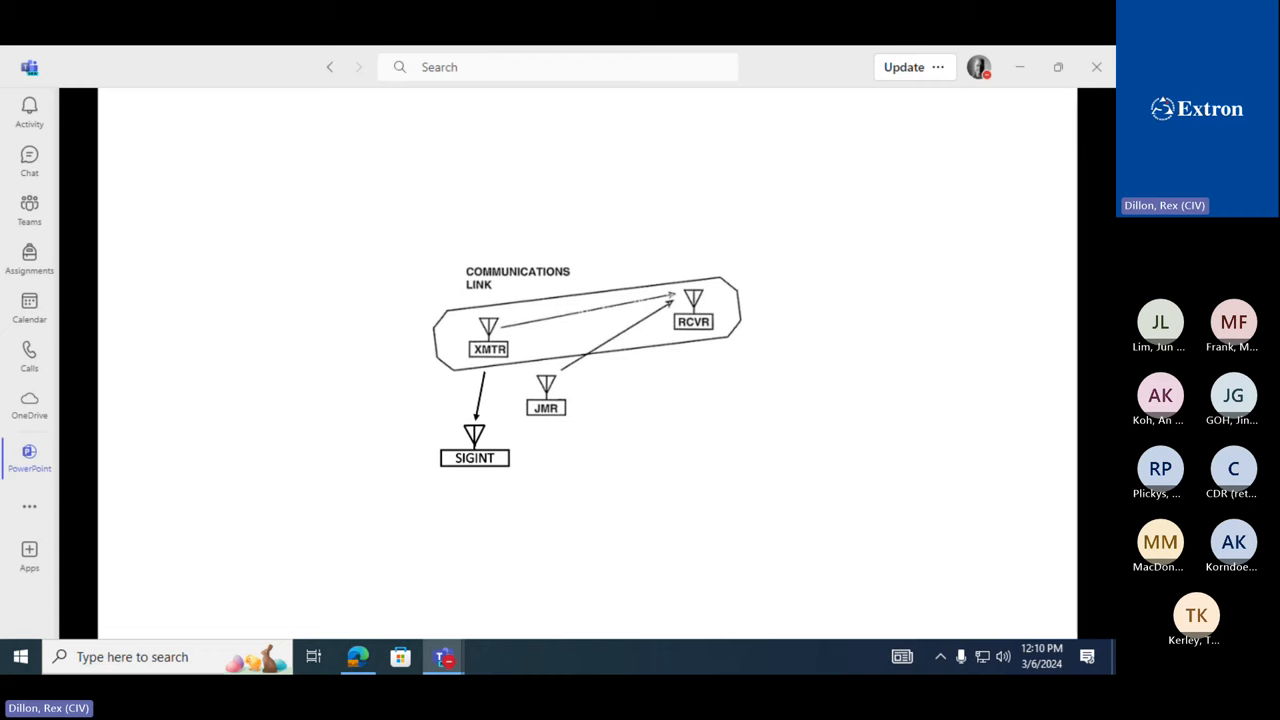
mouse_move(172, 516)
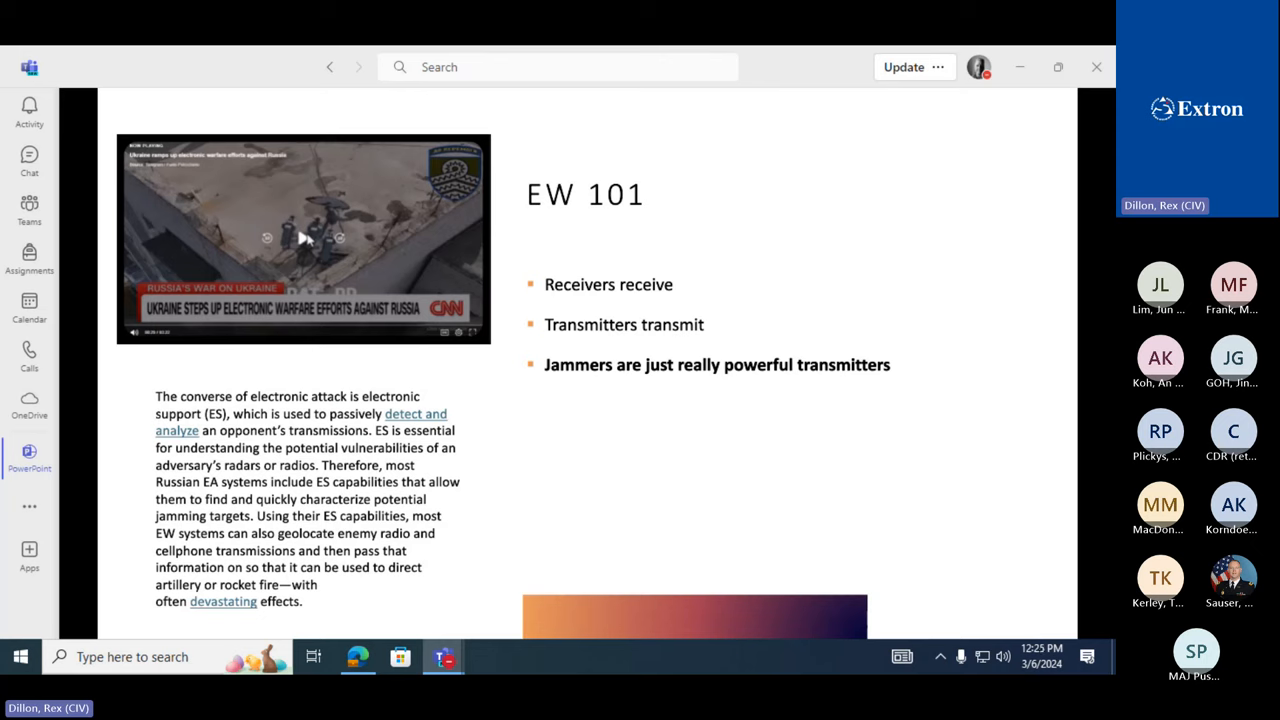
mouse_move(304, 240)
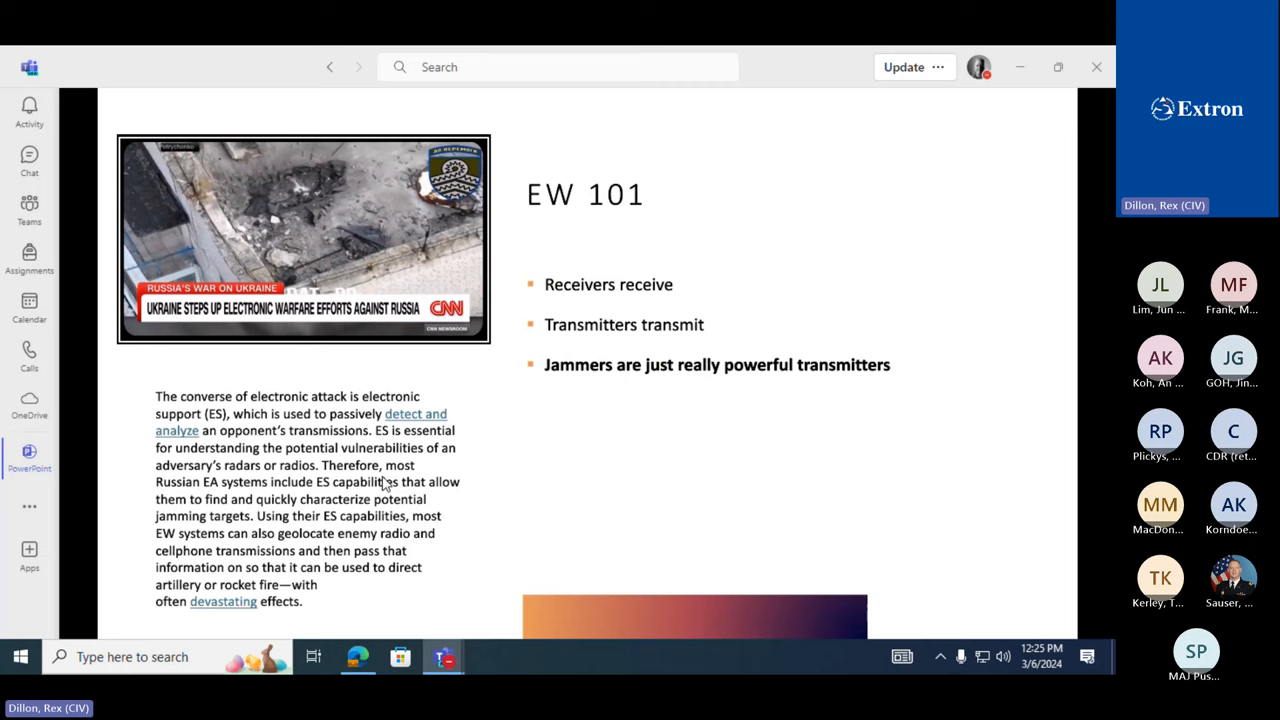
Step: Start the embedded CNN clip on the EW 101 slide
left_click(304, 240)
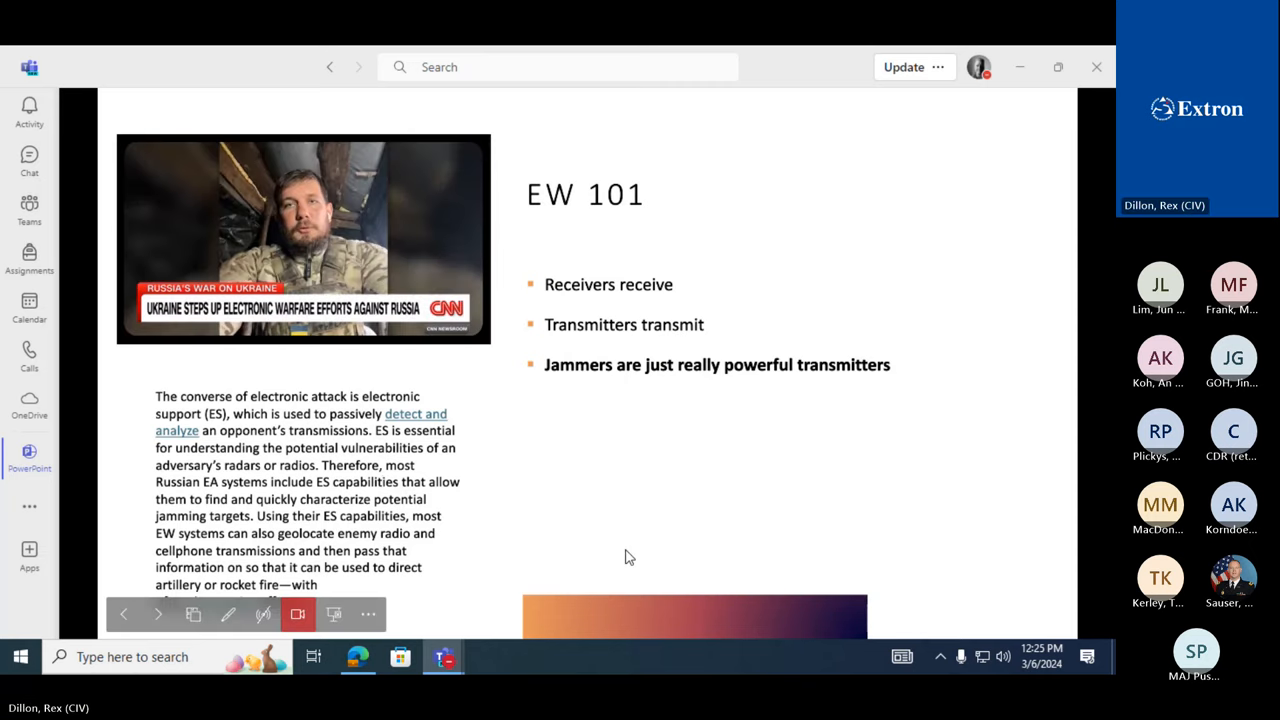
left_click(140, 324)
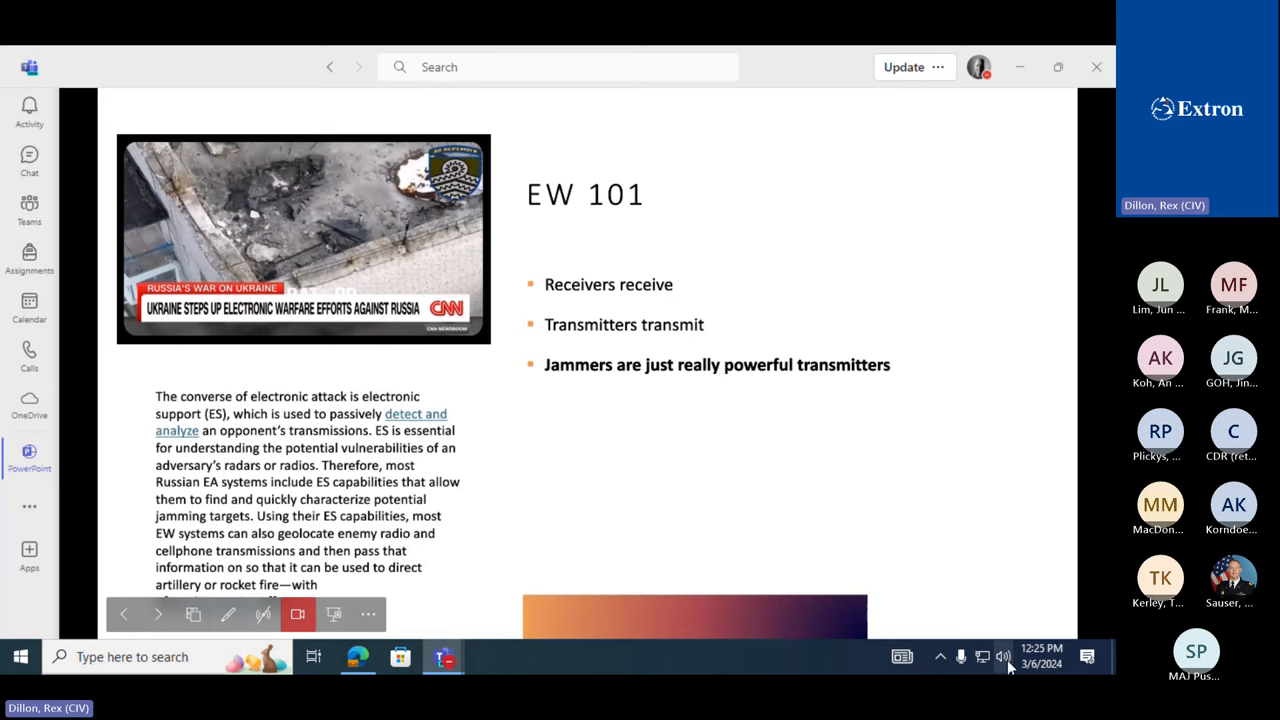
left_click(1004, 656)
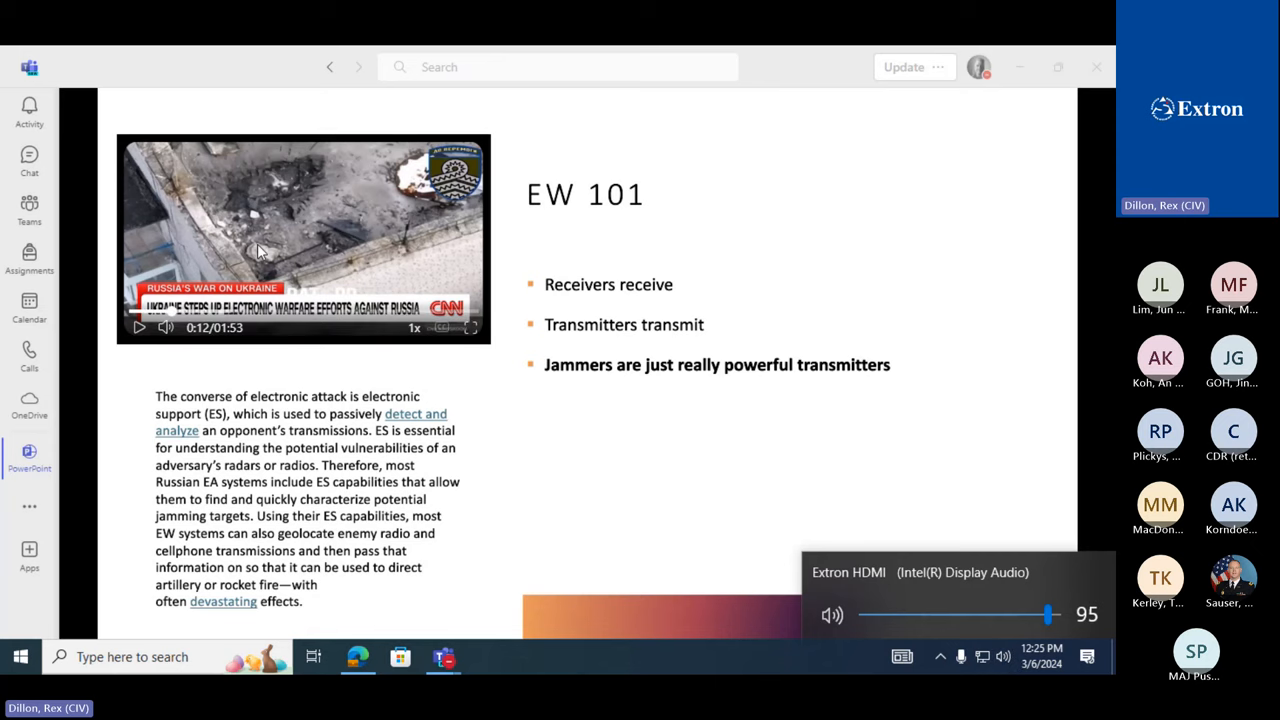
mouse_move(160, 272)
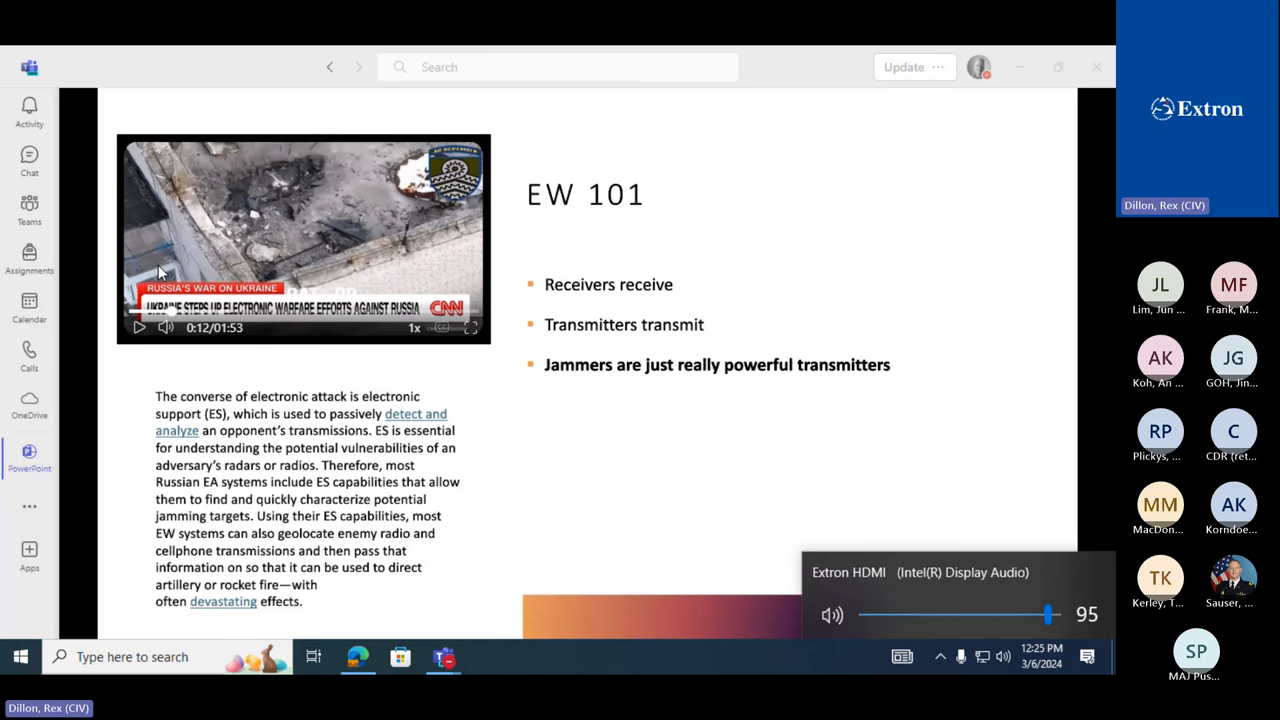
mouse_move(138, 328)
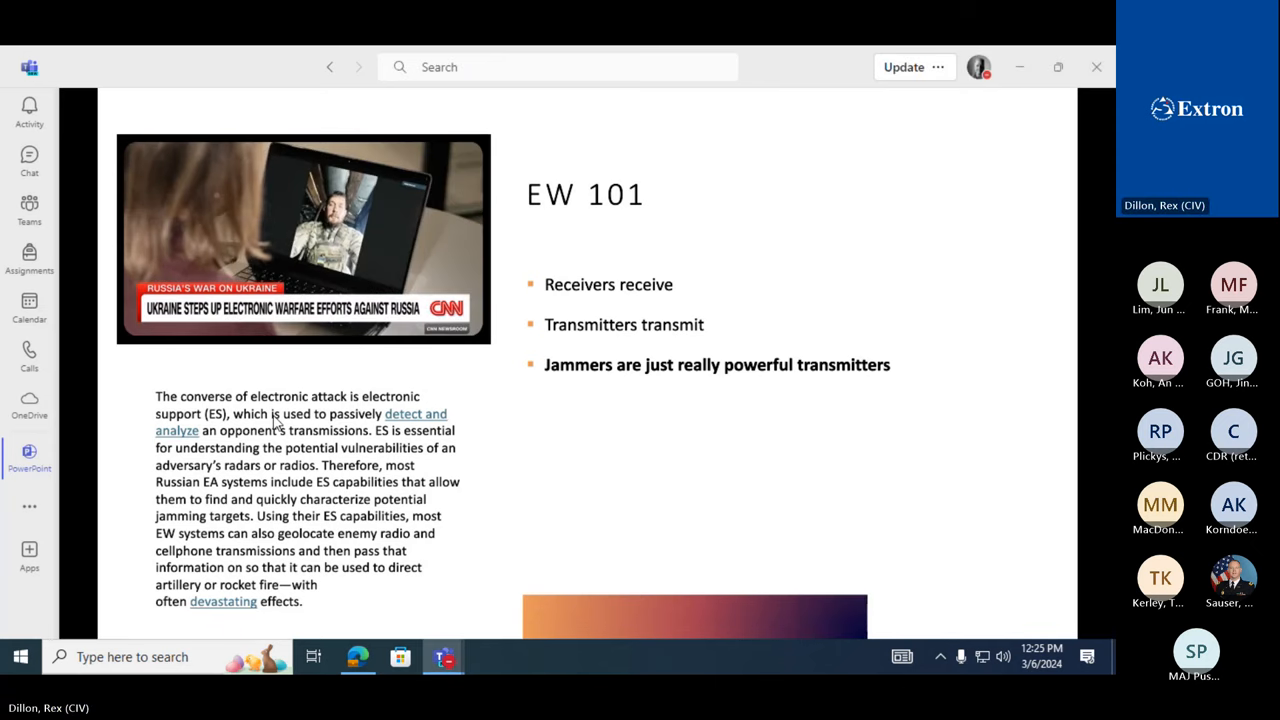
Step: Resume the embedded CNN report on the EW 101 slide
left_click(304, 240)
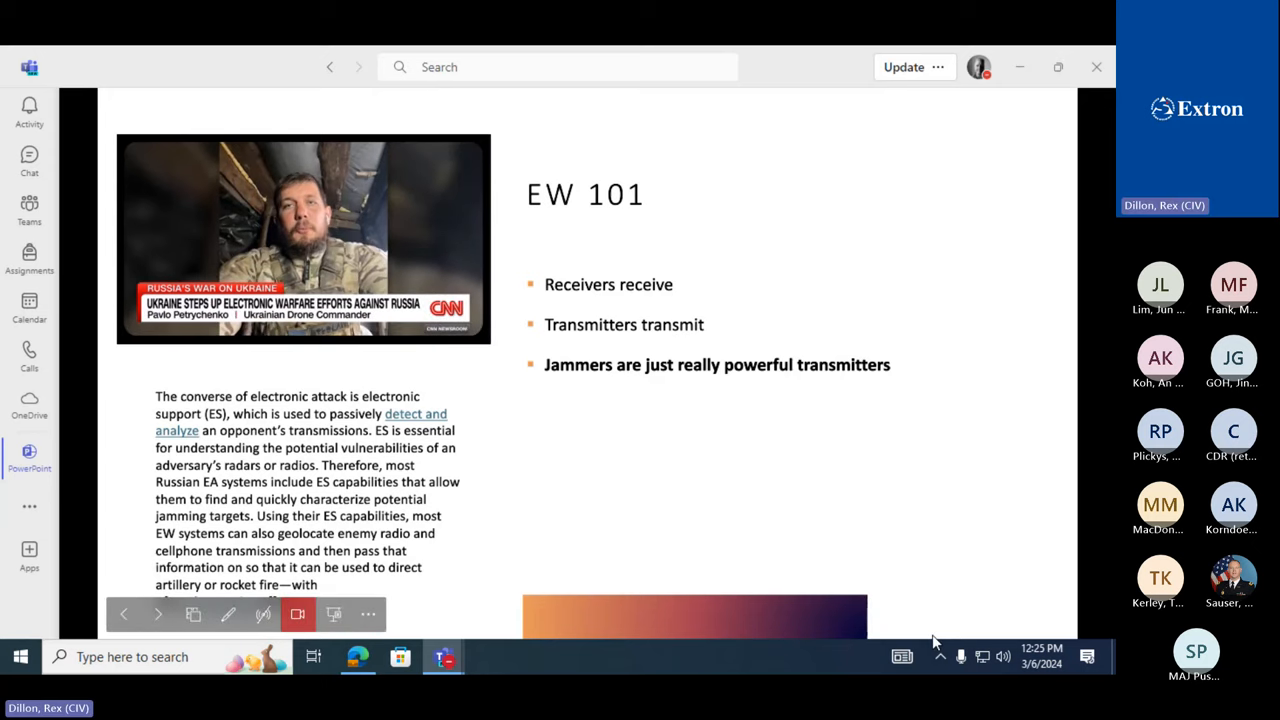
mouse_move(1024, 568)
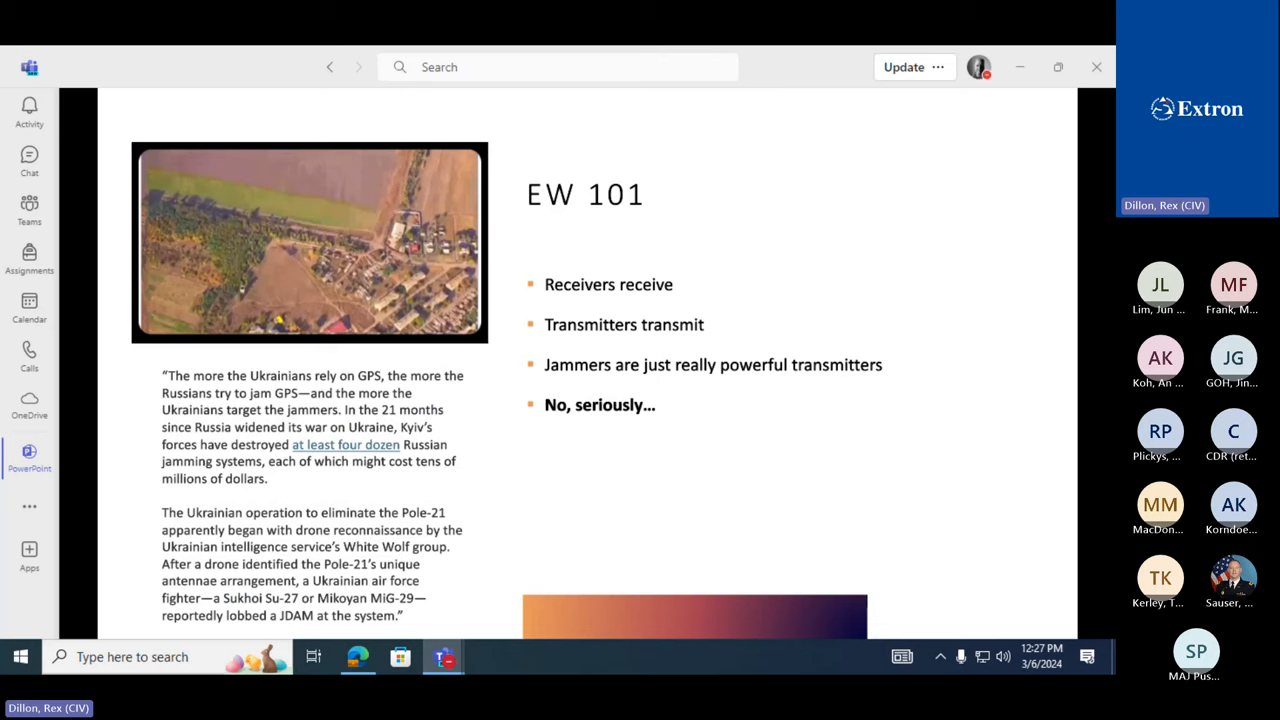
mouse_move(110, 340)
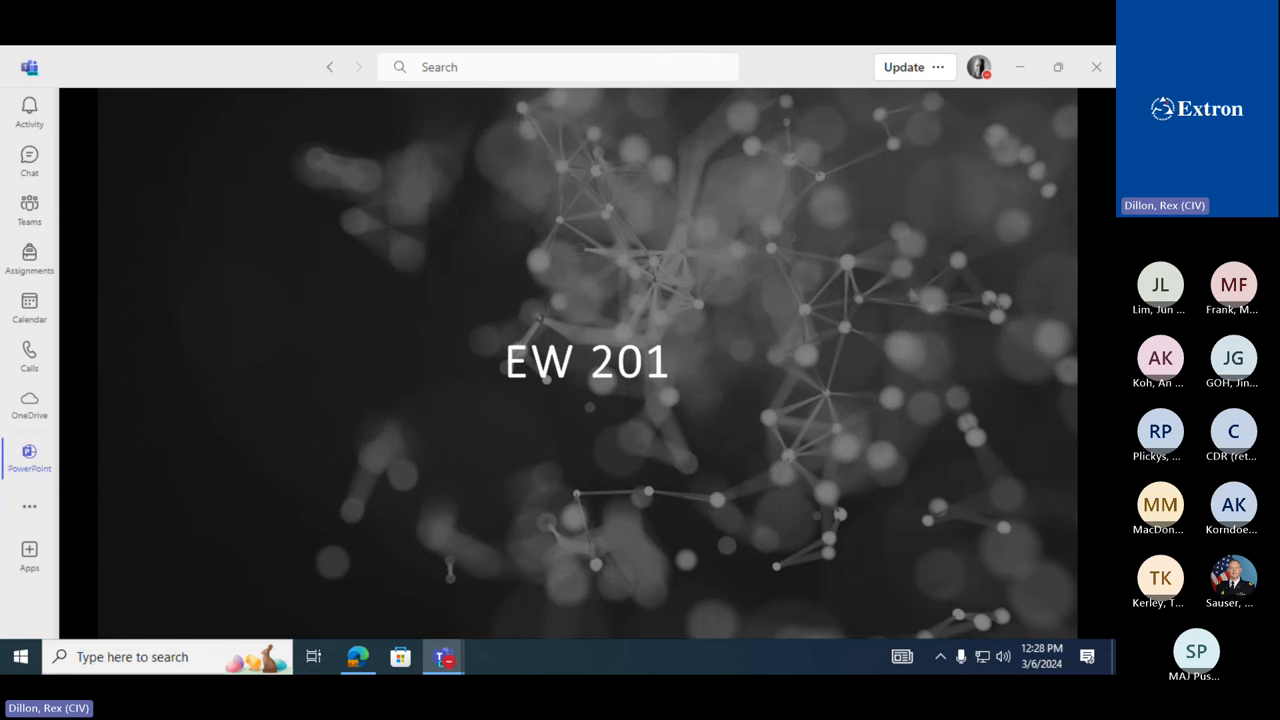
mouse_move(1052, 352)
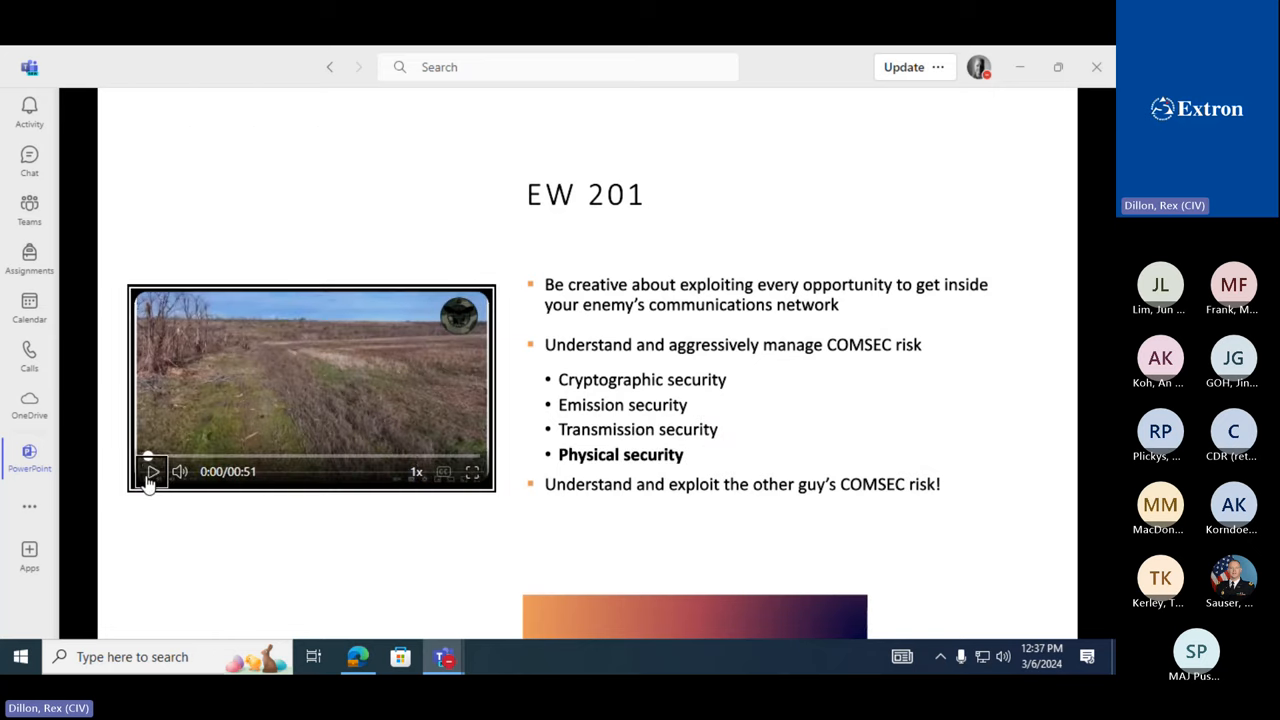
Step: Play the EW 201 field video briefly at 0:02, then run it to about 0:08 and pause
left_click(152, 472)
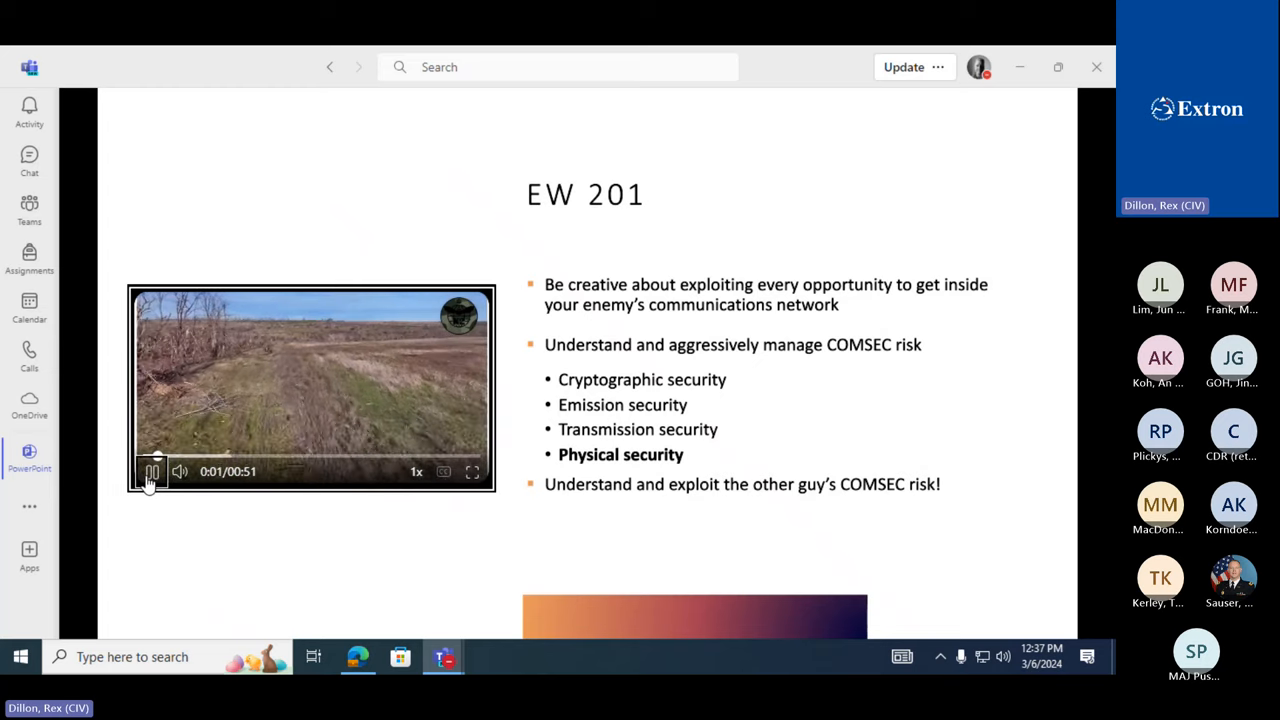
left_click(152, 472)
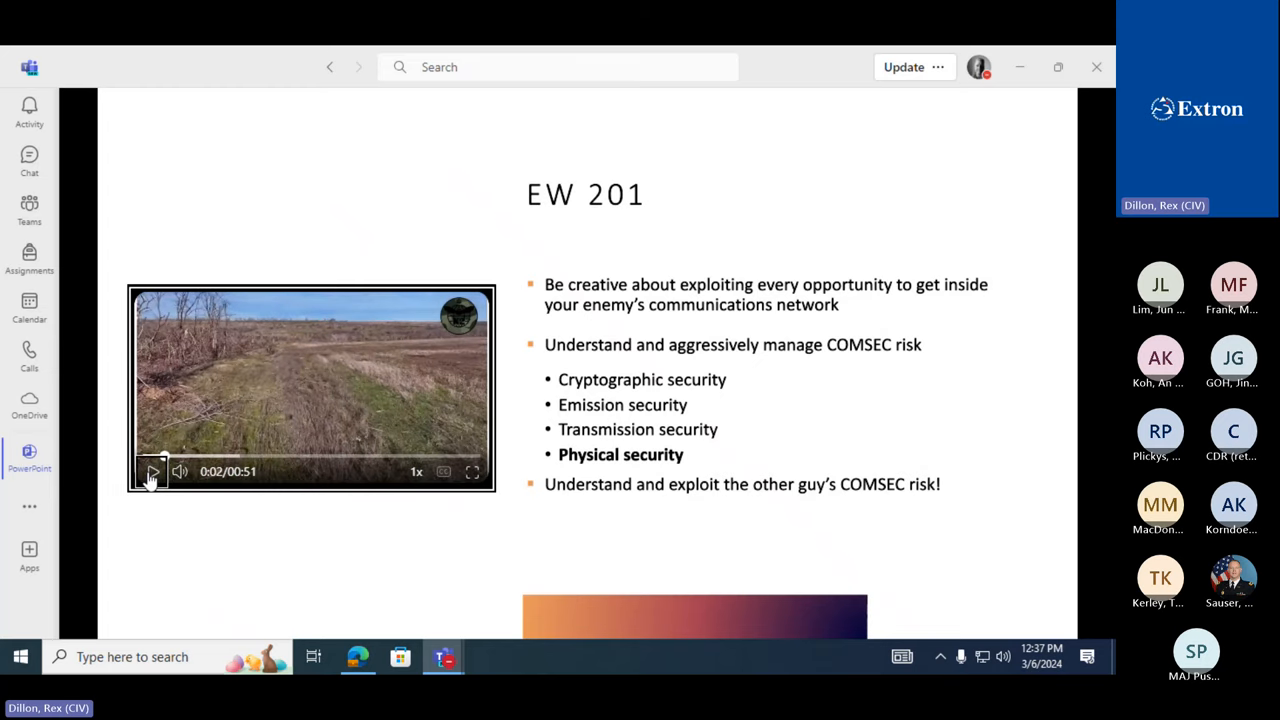
mouse_move(250, 424)
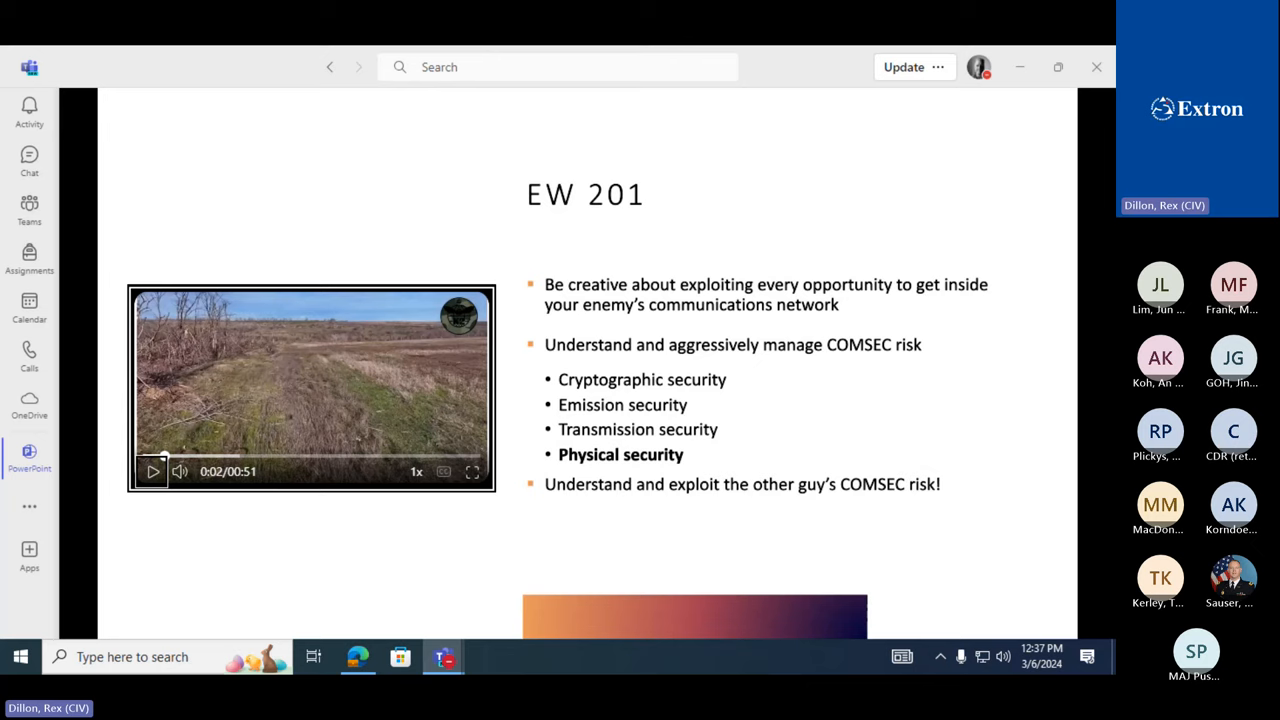
mouse_move(280, 472)
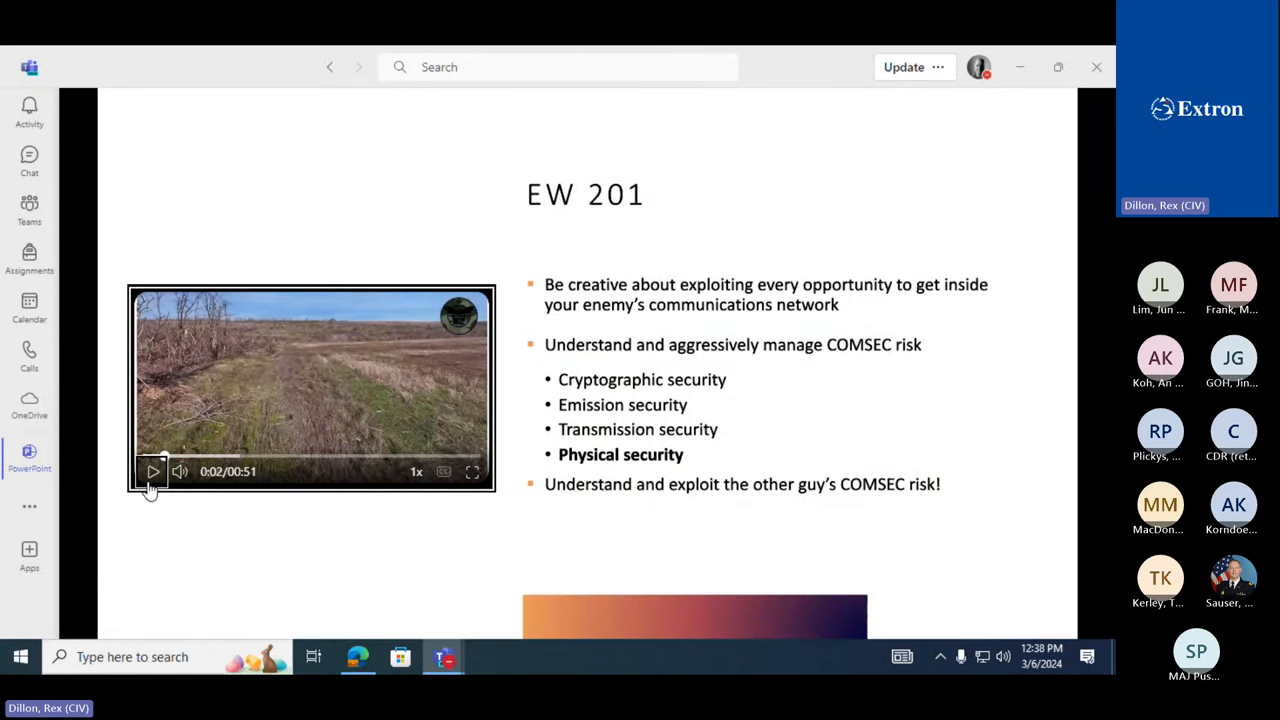
mouse_move(148, 492)
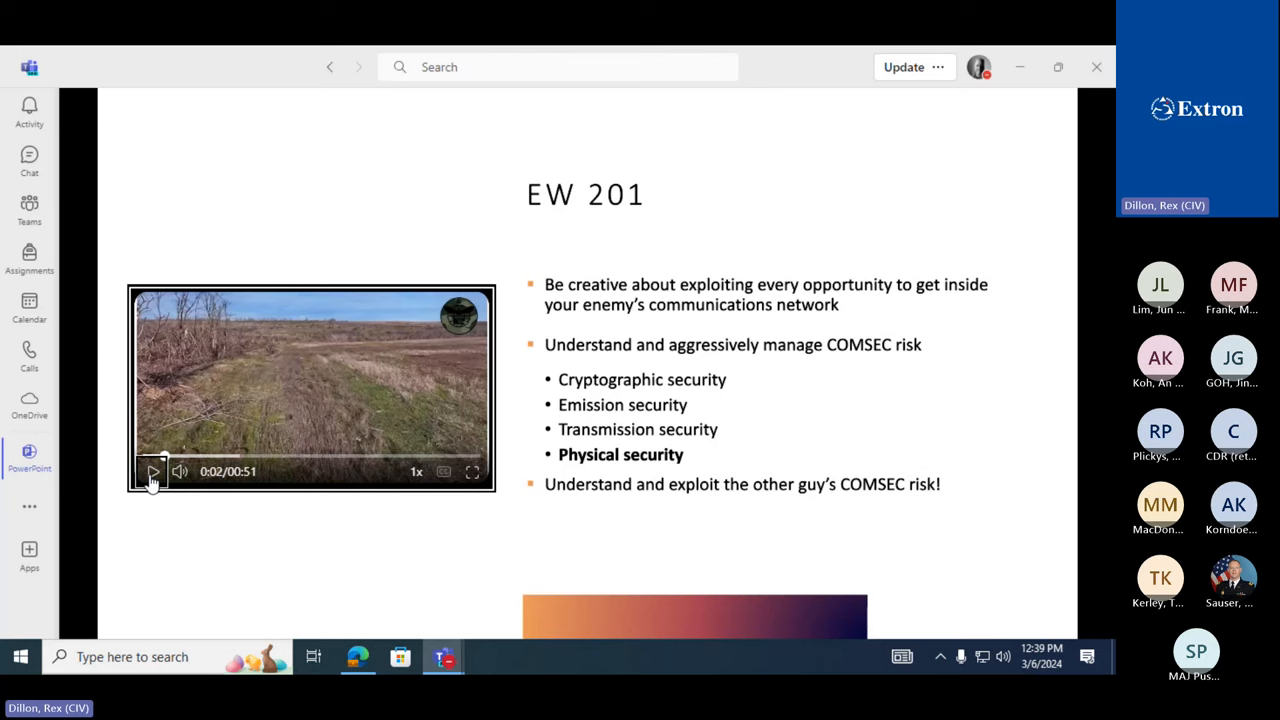
left_click(152, 472)
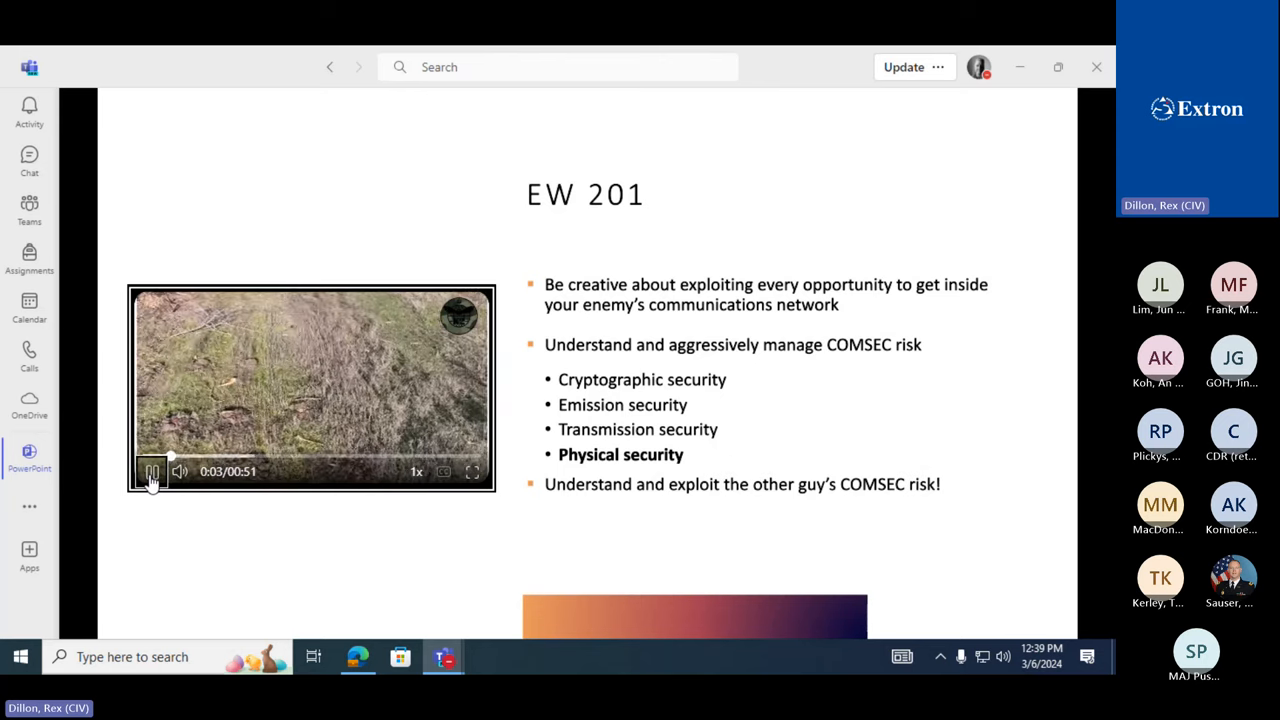
left_click(152, 472)
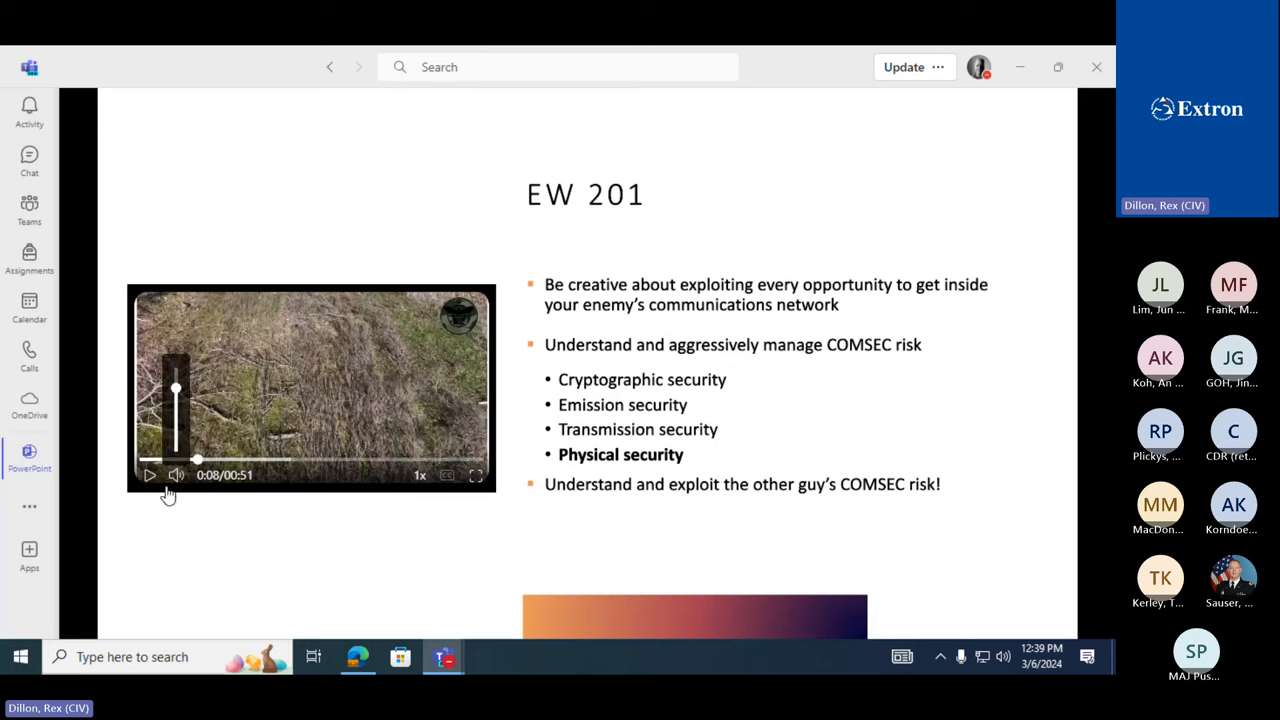
mouse_move(148, 476)
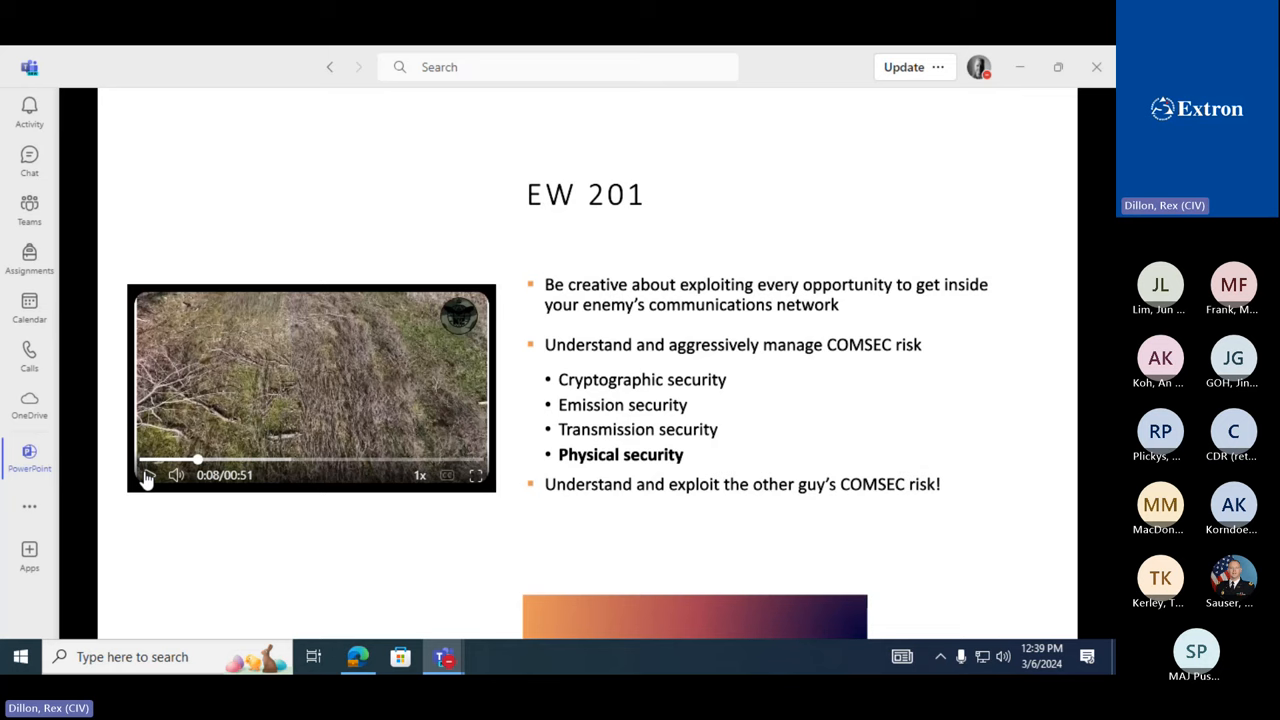
left_click(148, 474)
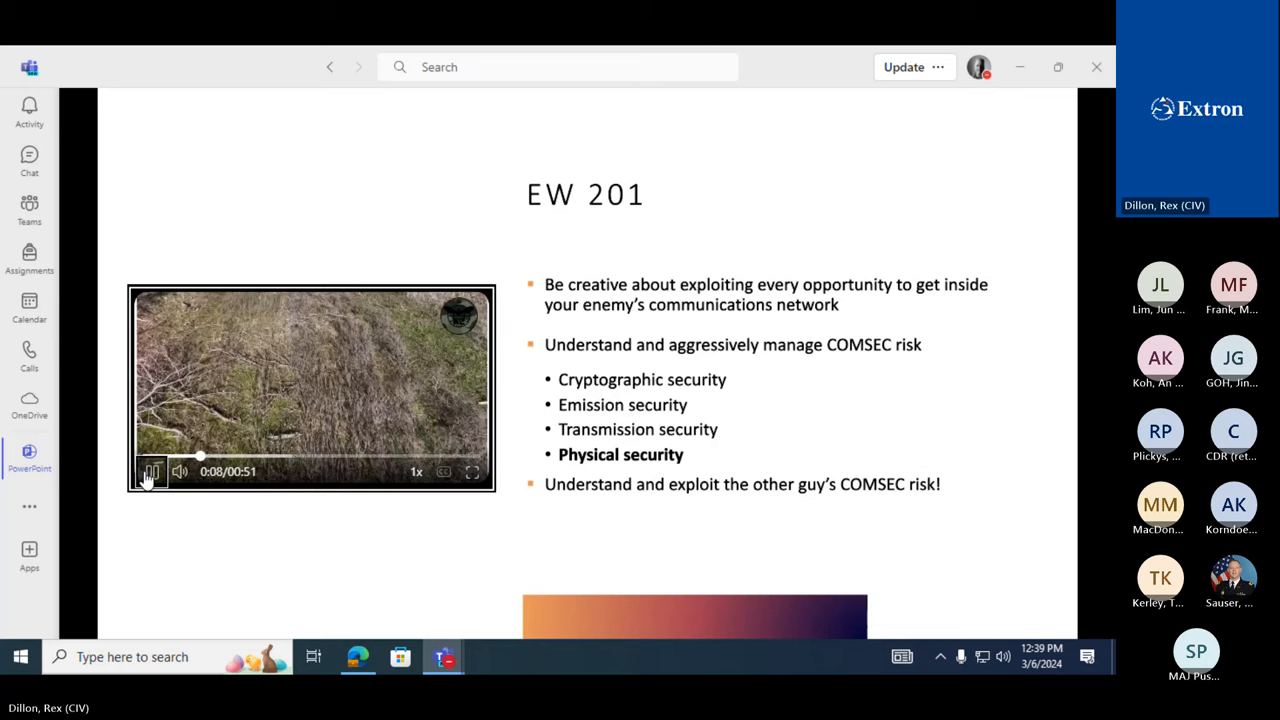
left_click(152, 472)
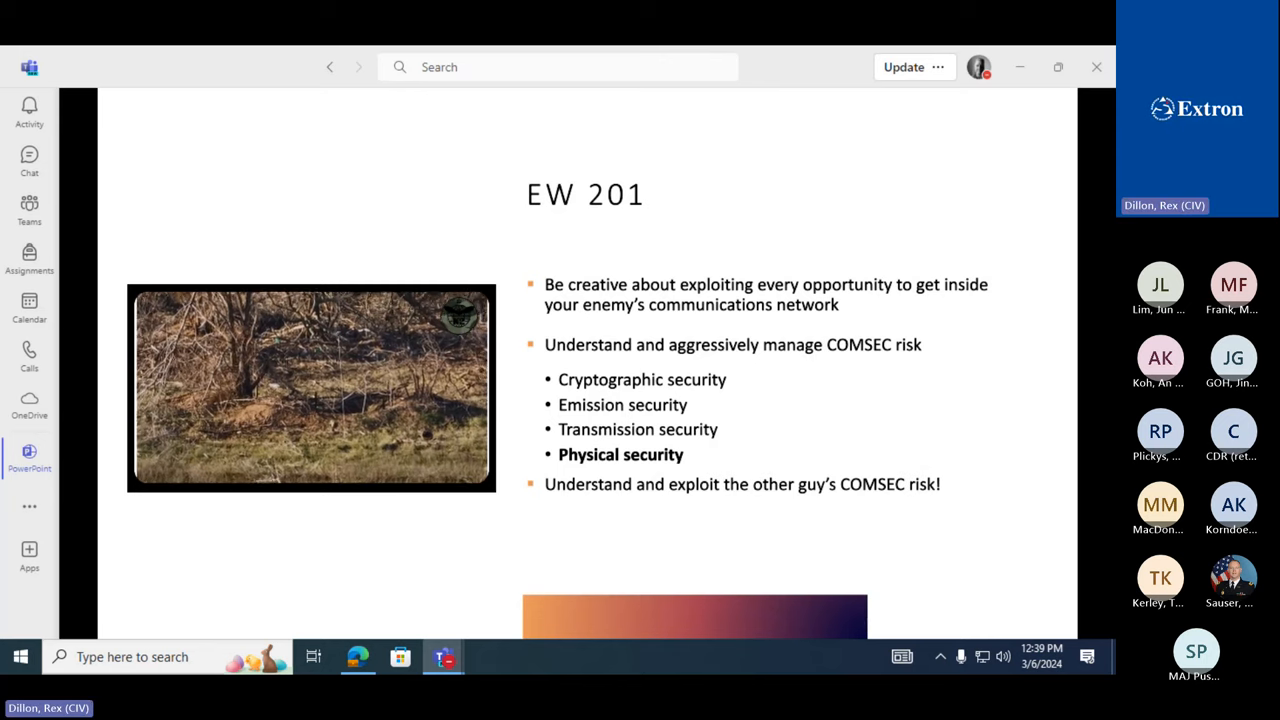
left_click(310, 388)
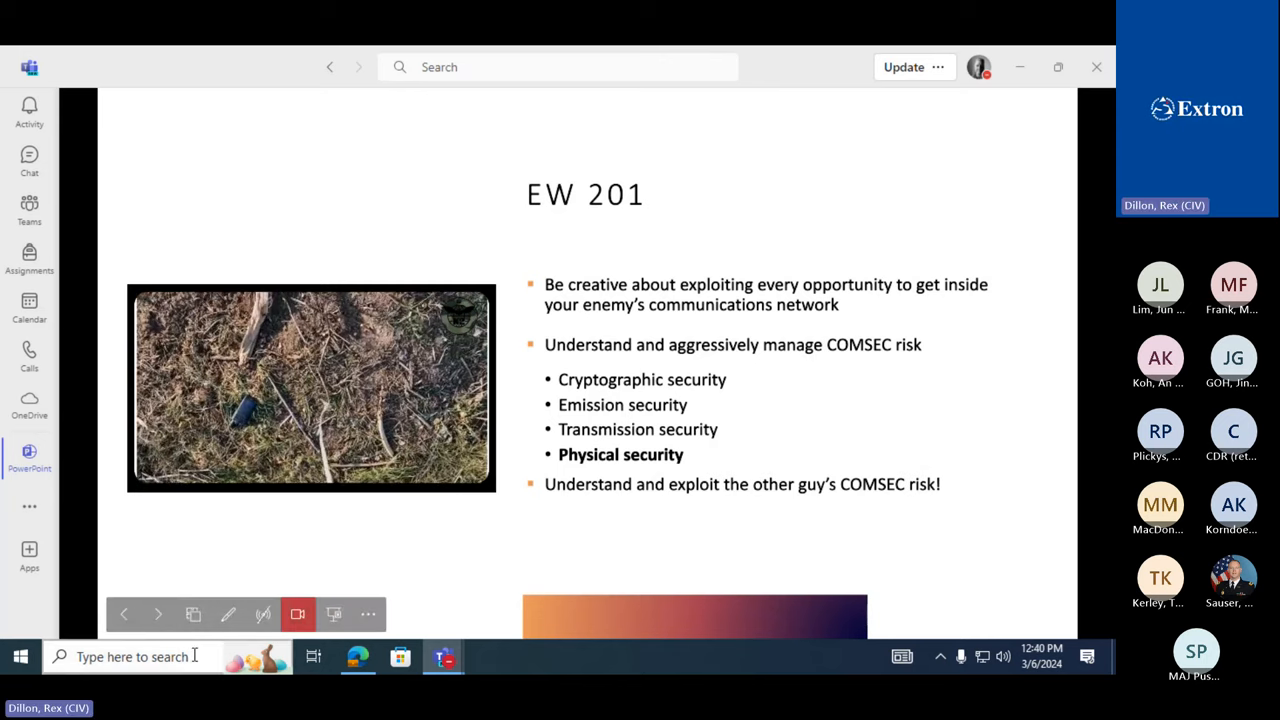
left_click(312, 388)
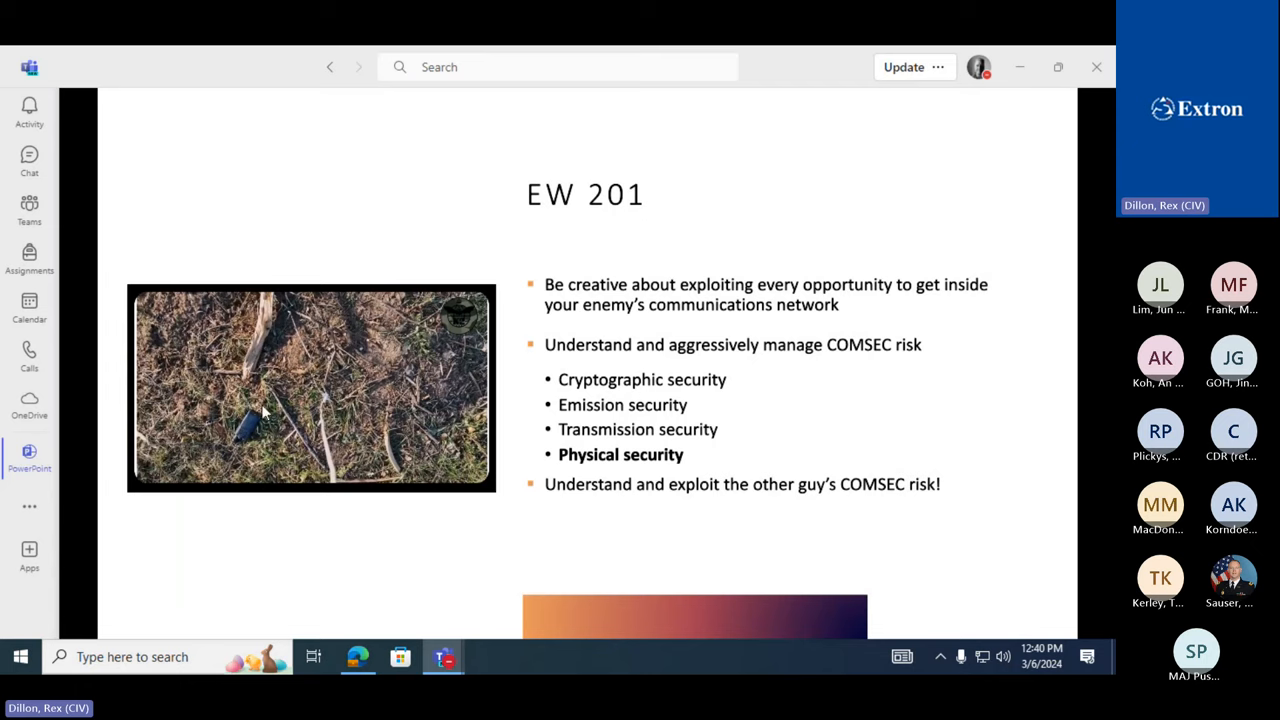
mouse_move(222, 428)
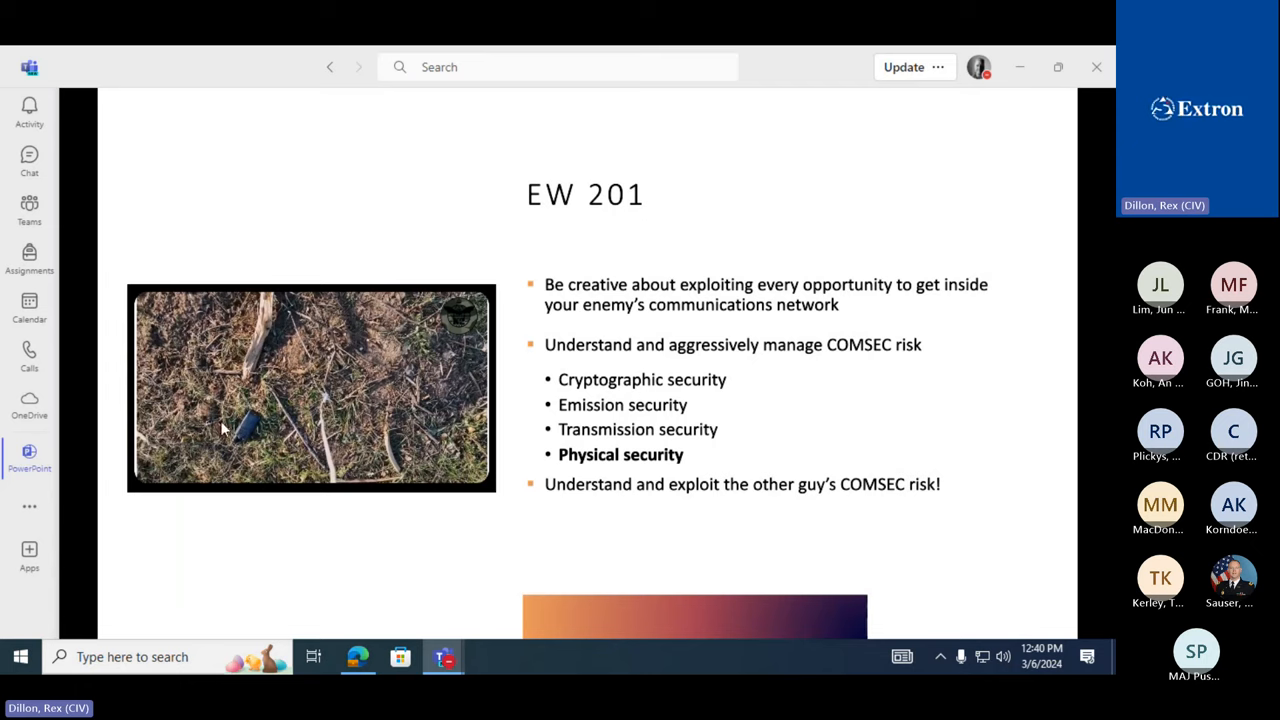
mouse_move(252, 438)
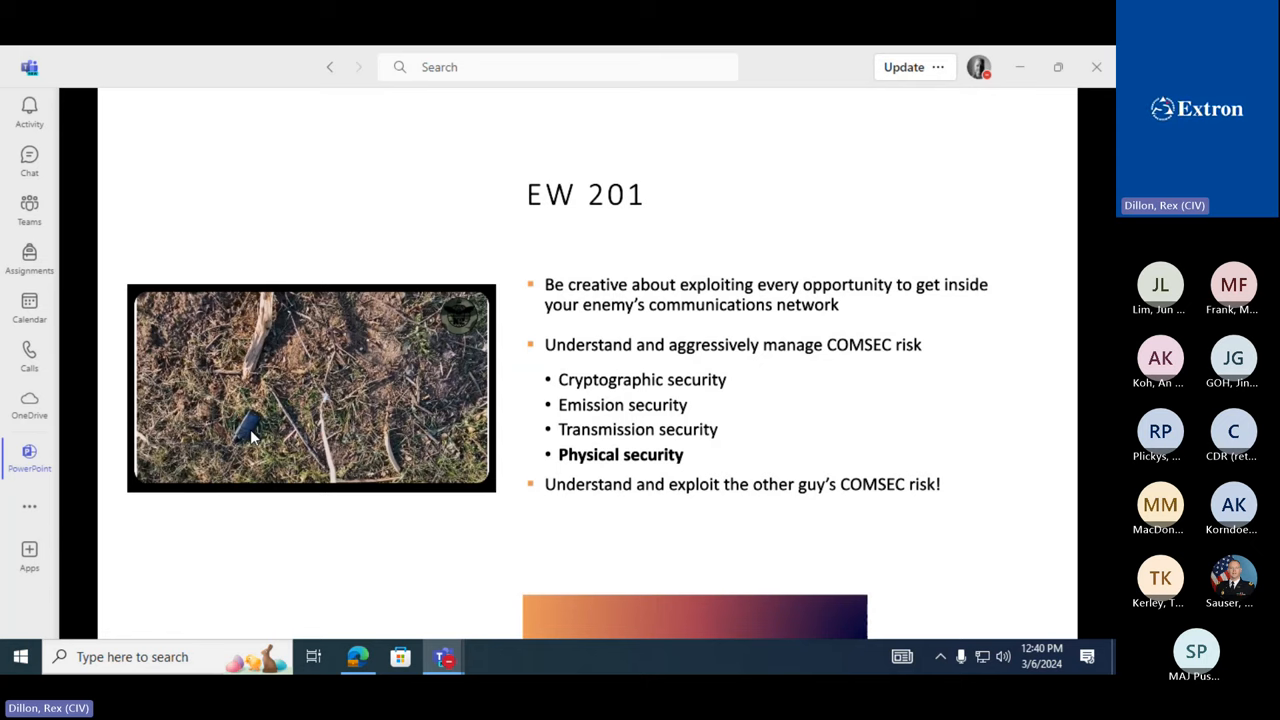
mouse_move(170, 584)
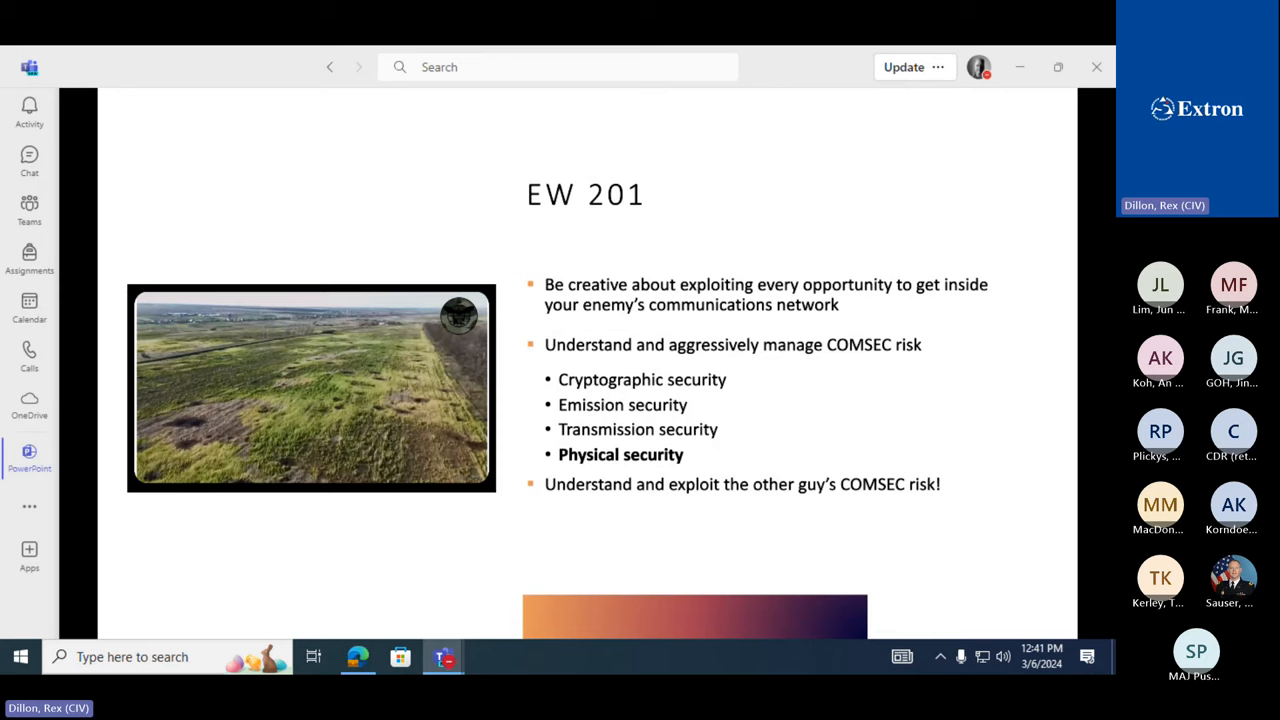
mouse_move(932, 520)
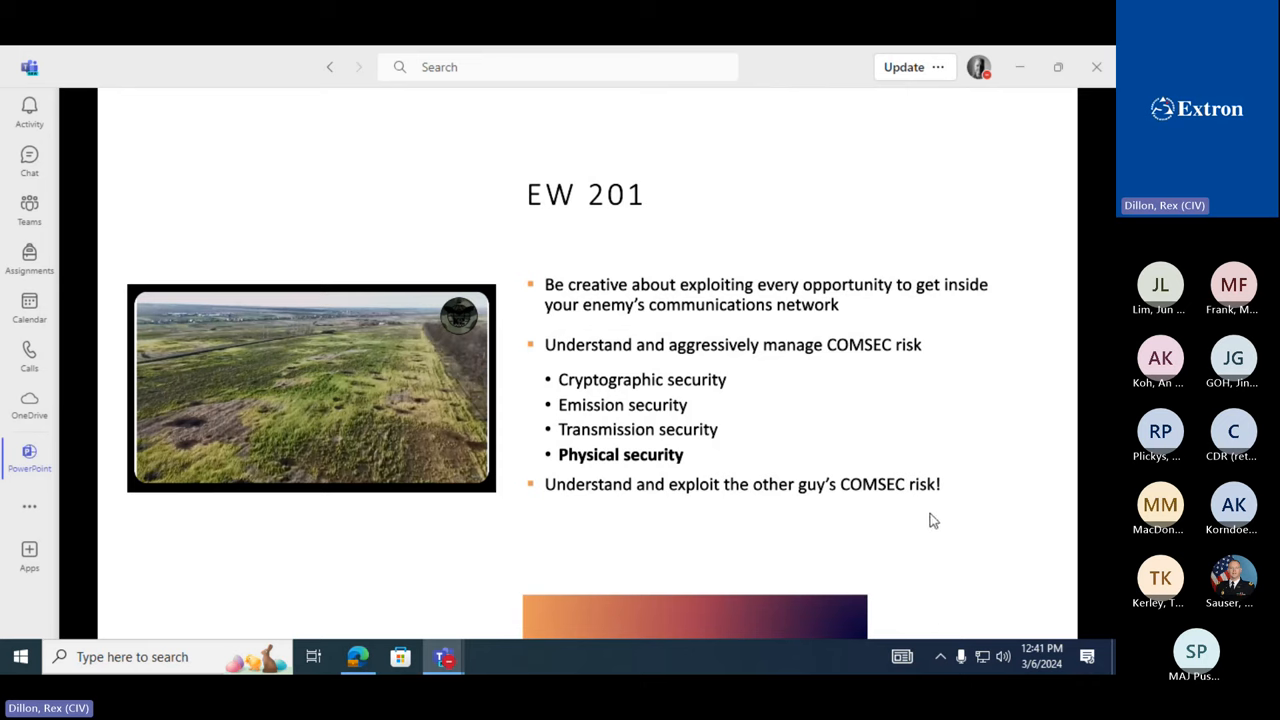
mouse_move(1050, 528)
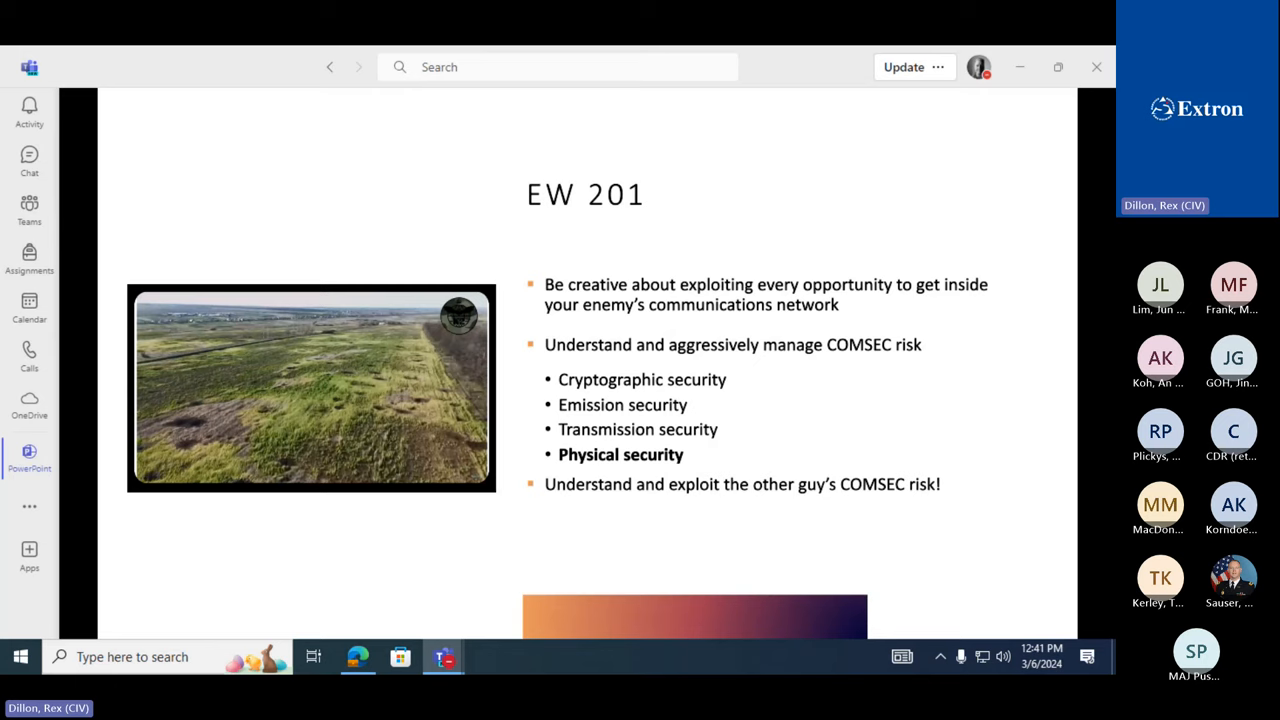
mouse_move(1044, 528)
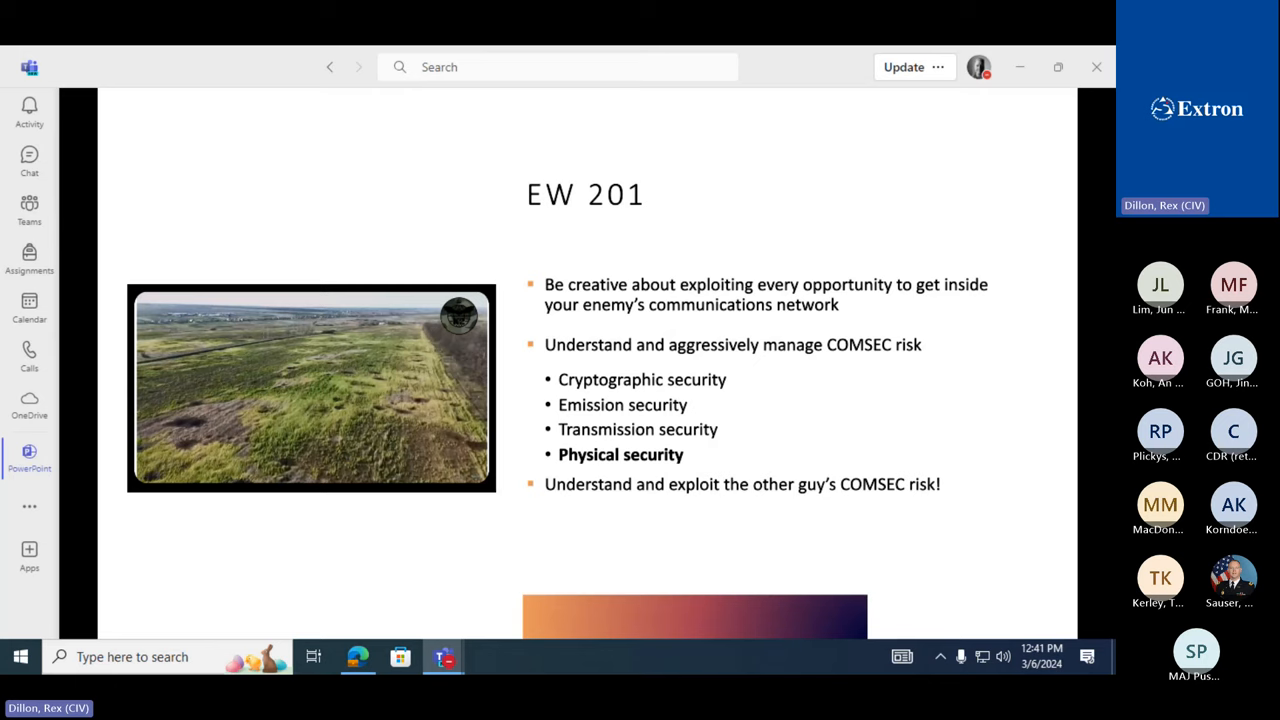
mouse_move(970, 510)
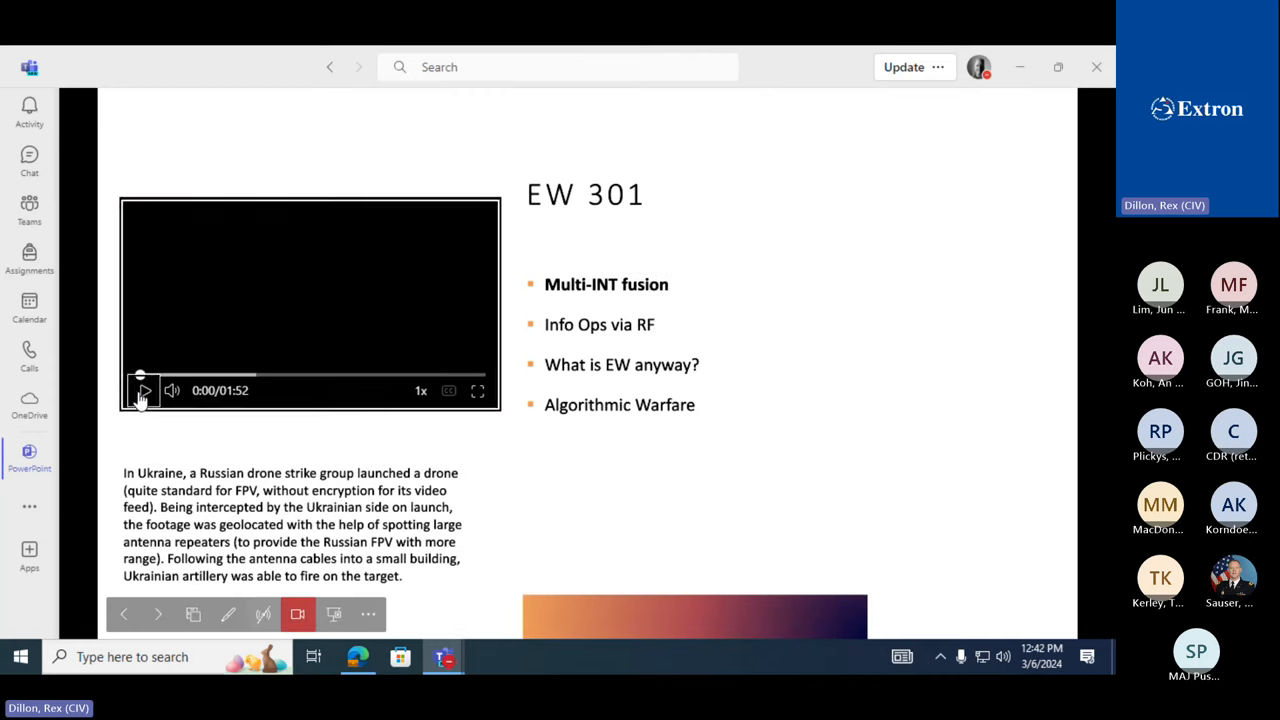
Step: Start the intercepted Russian drone footage video on the EW 301 slide
left_click(144, 390)
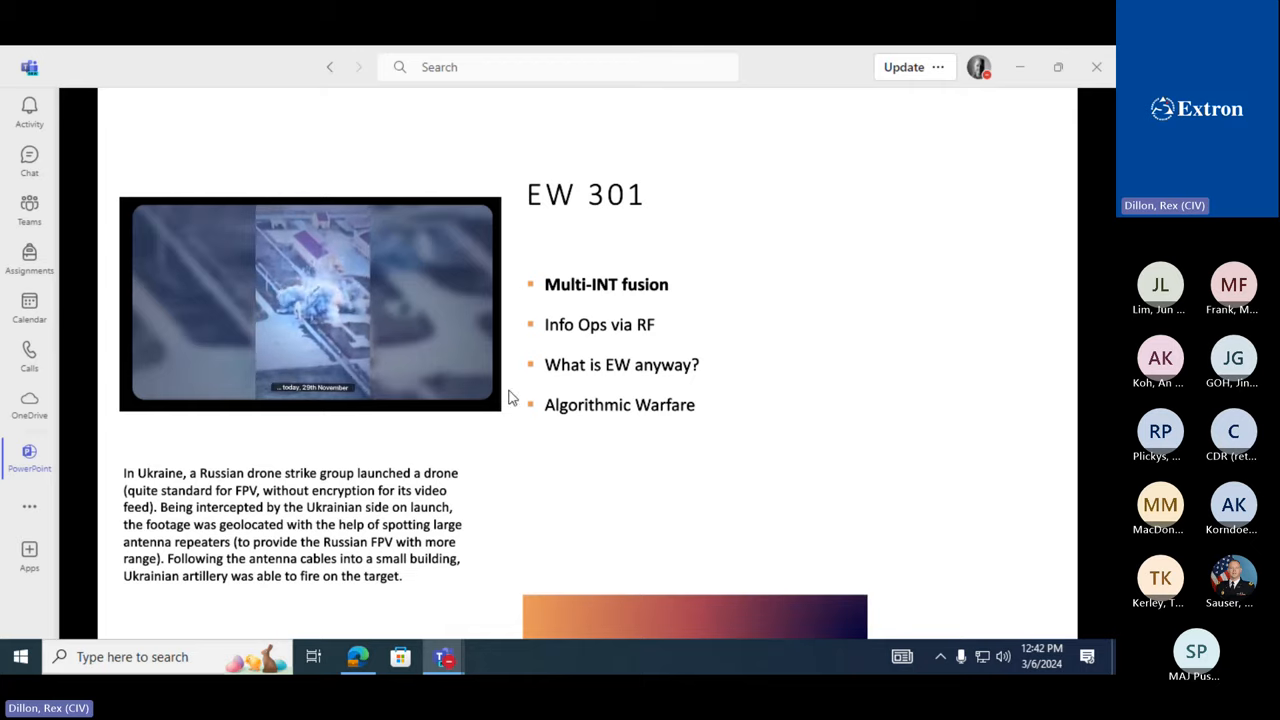
left_click(310, 304)
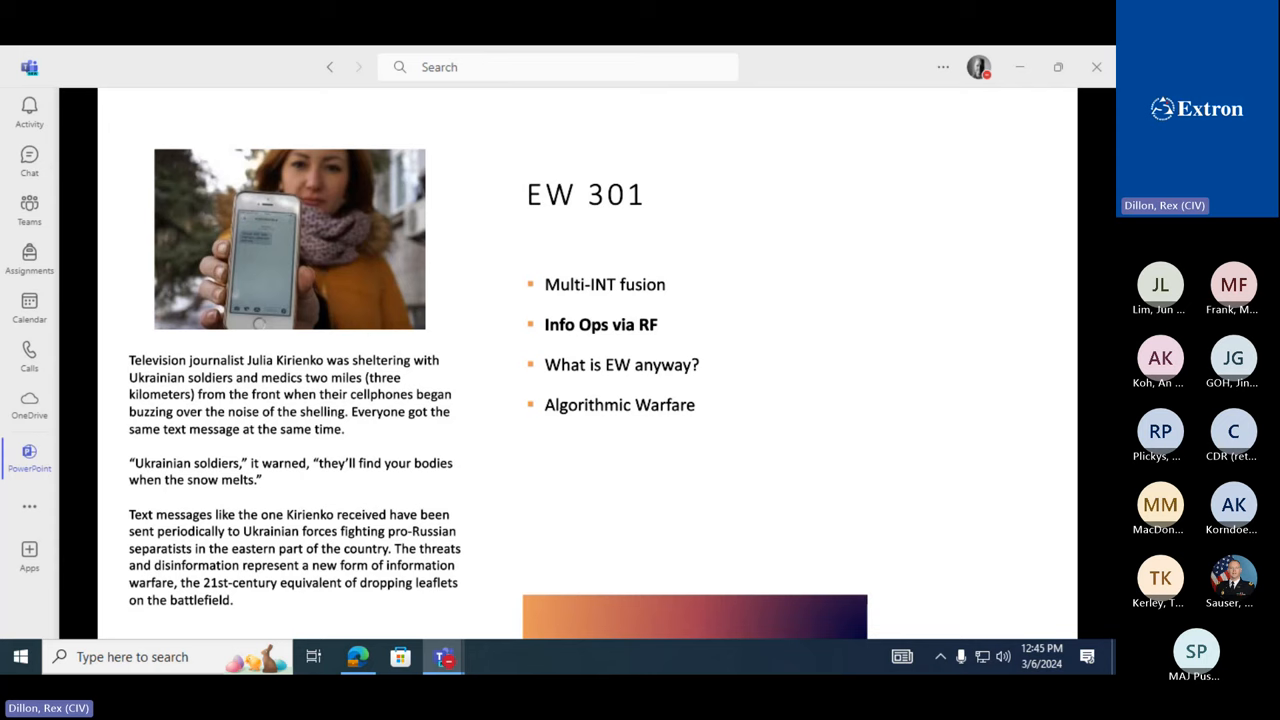
mouse_move(1058, 468)
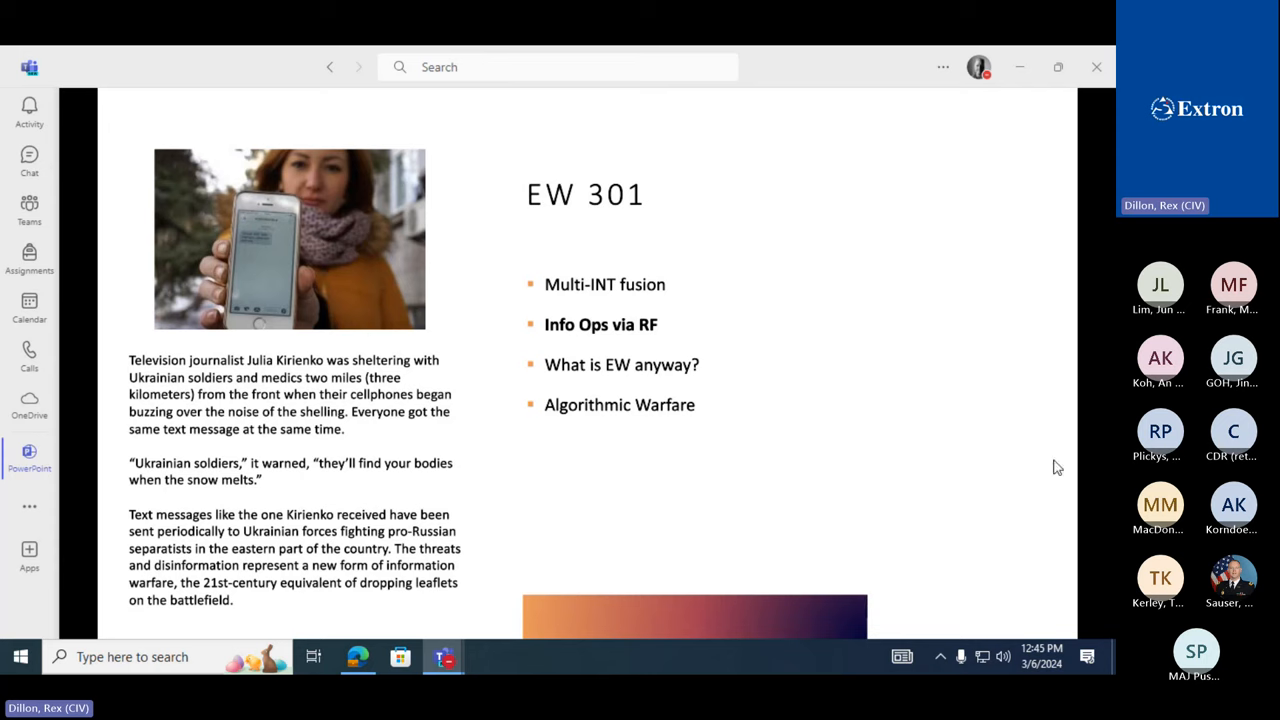